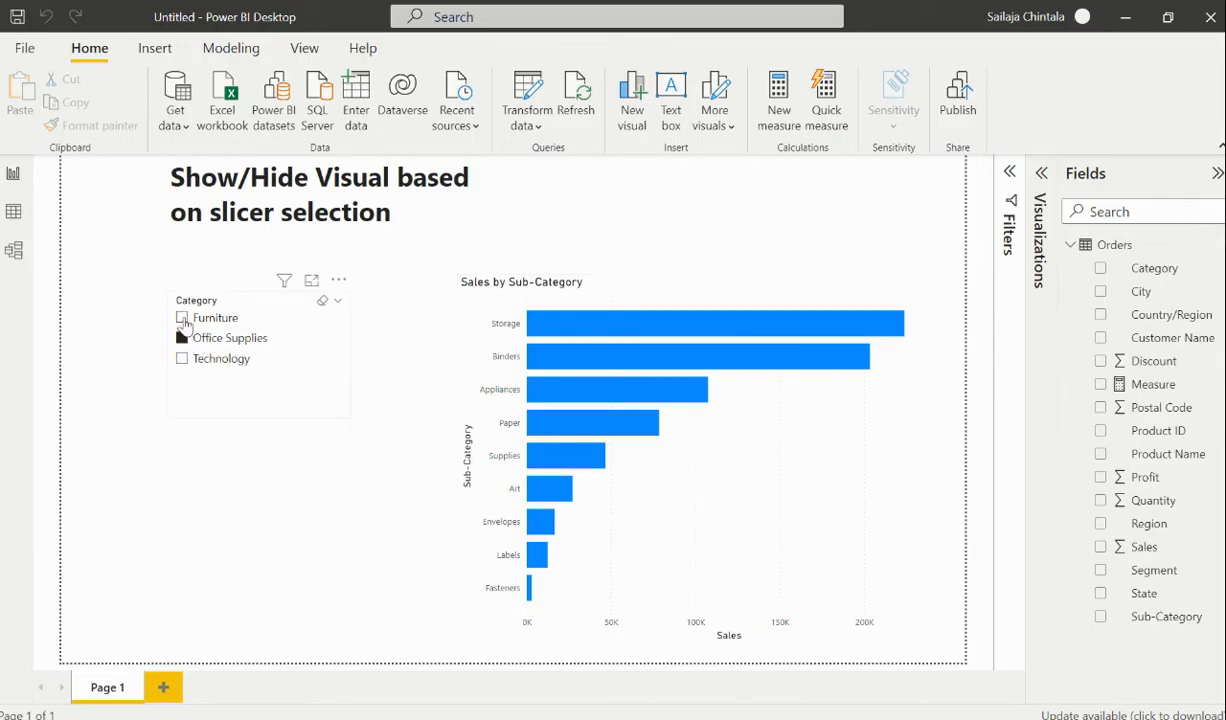
Demonstrate the chart with Furniture, no selection, and Office Supplies, then add a blank Page 2
click(182, 336)
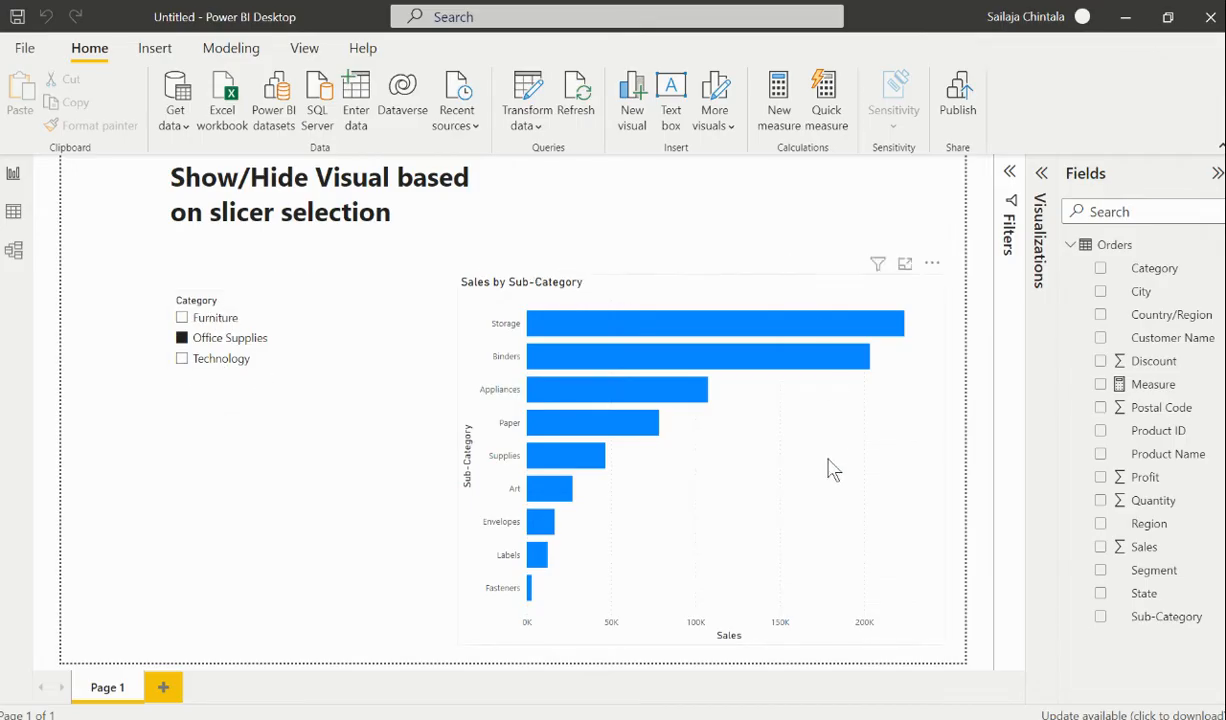
mouse_move(808, 392)
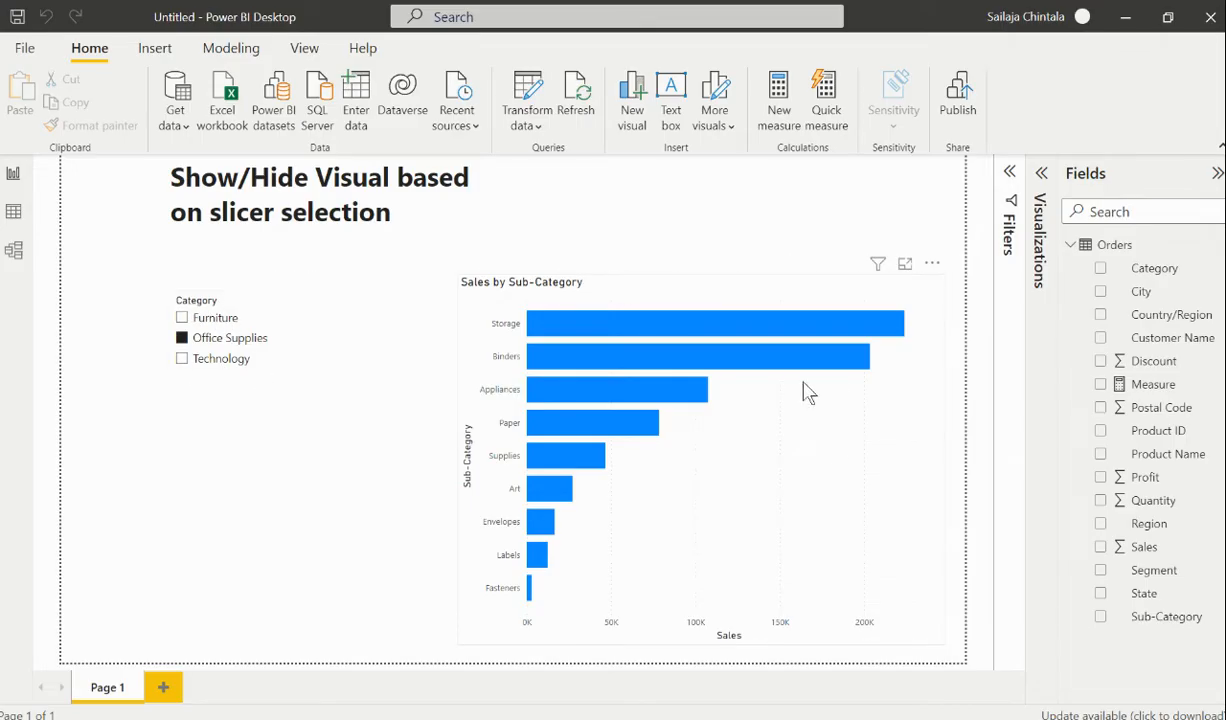
mouse_move(500, 296)
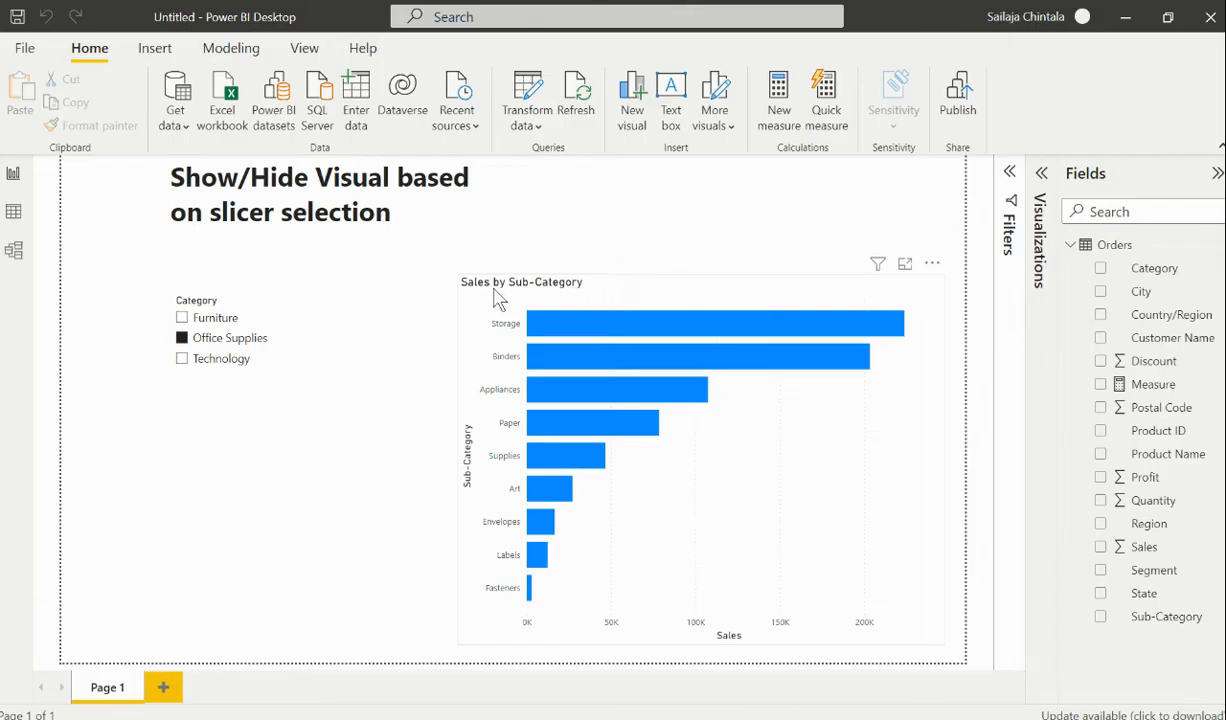
click(182, 316)
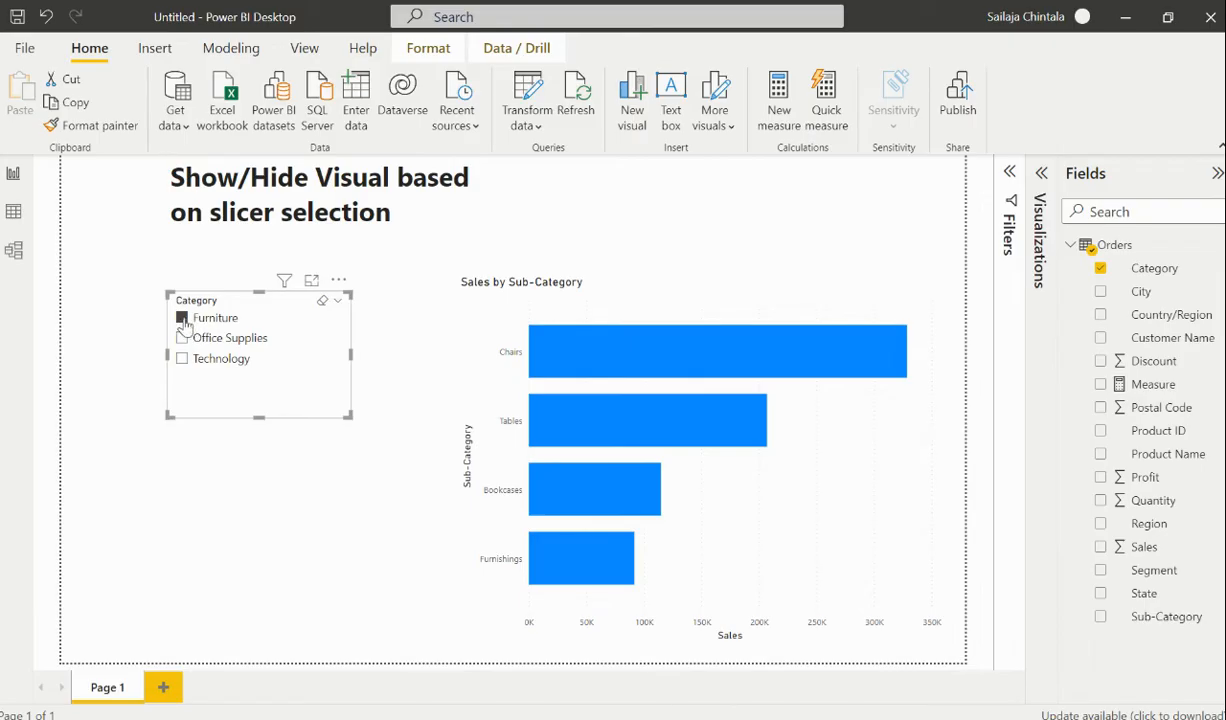
click(182, 318)
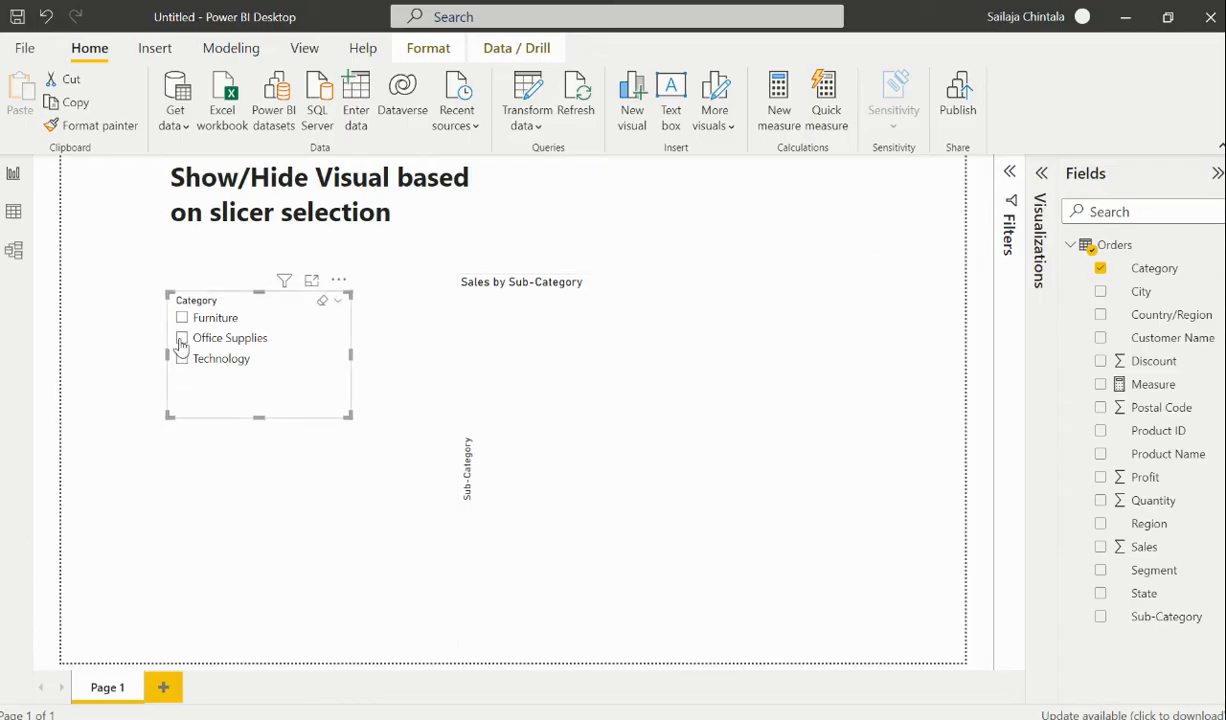
click(182, 336)
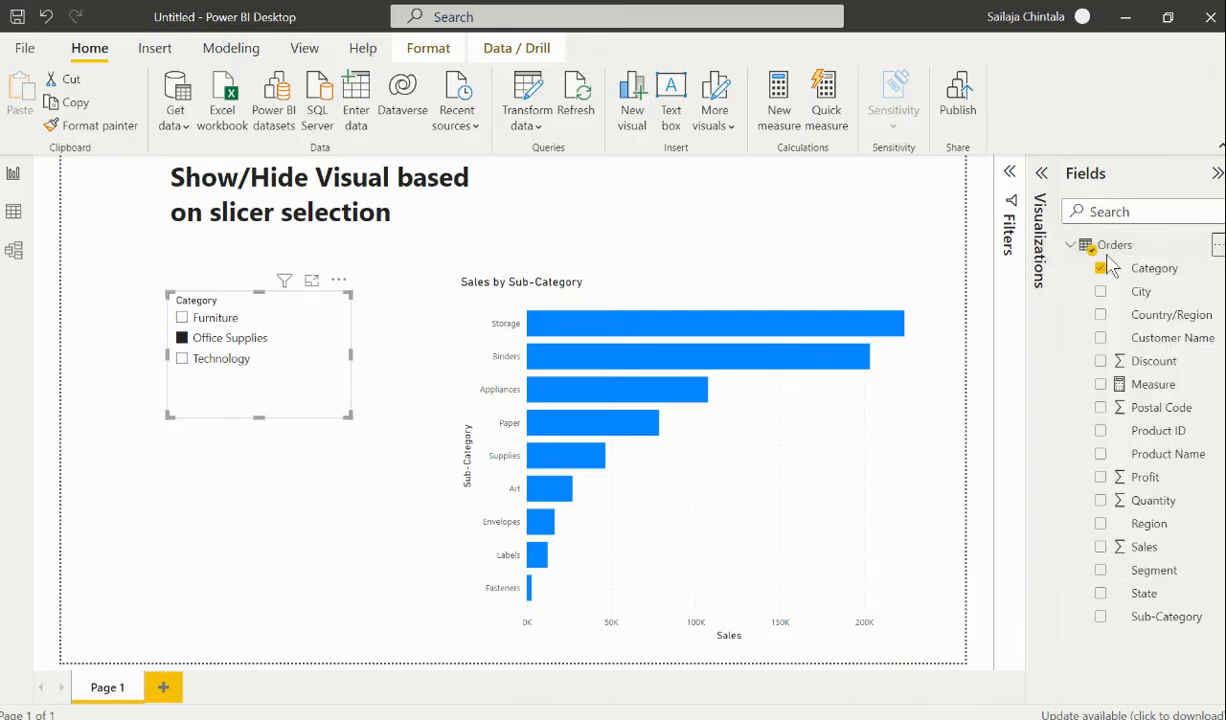
click(770, 96)
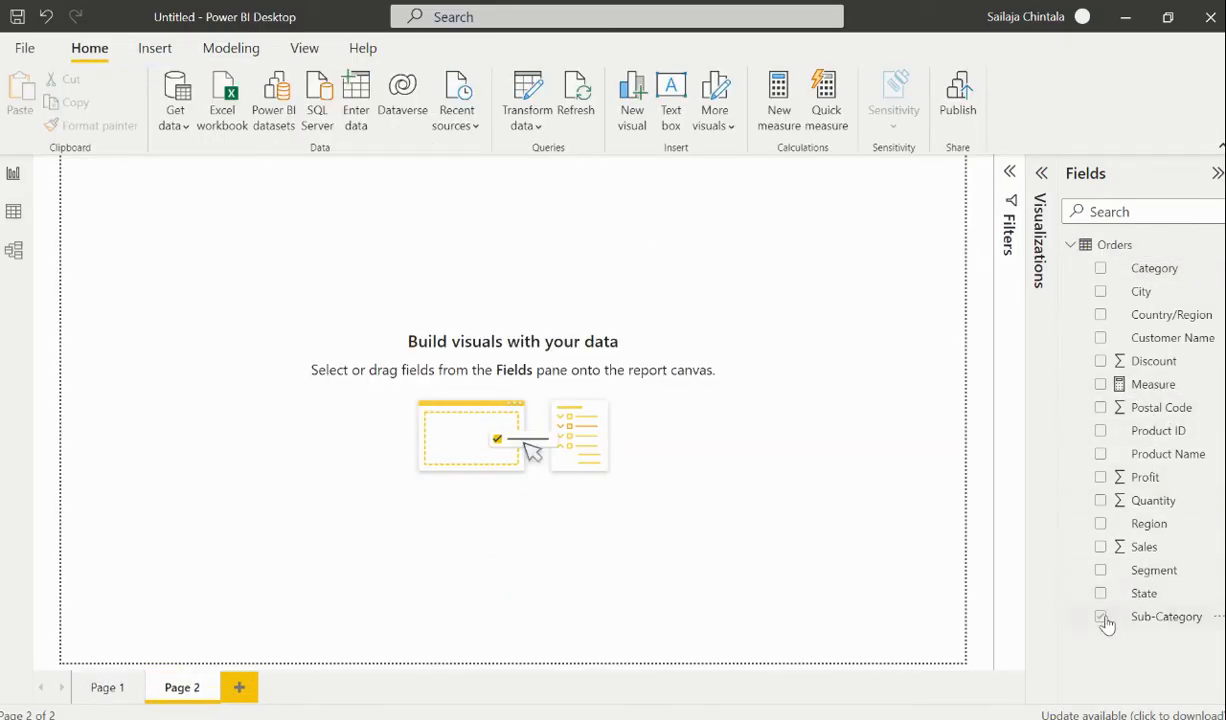
Create an enlarged clustered bar chart from the Sub-Category and Sales fields
click(1100, 616)
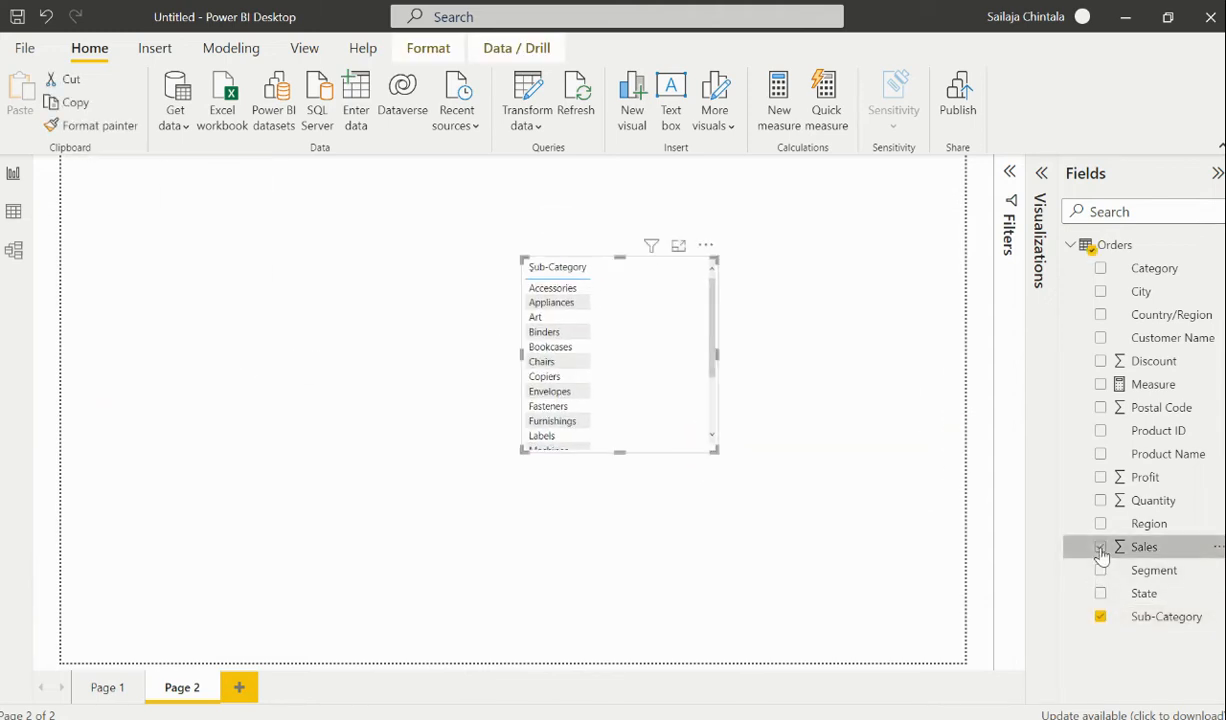
click(1100, 548)
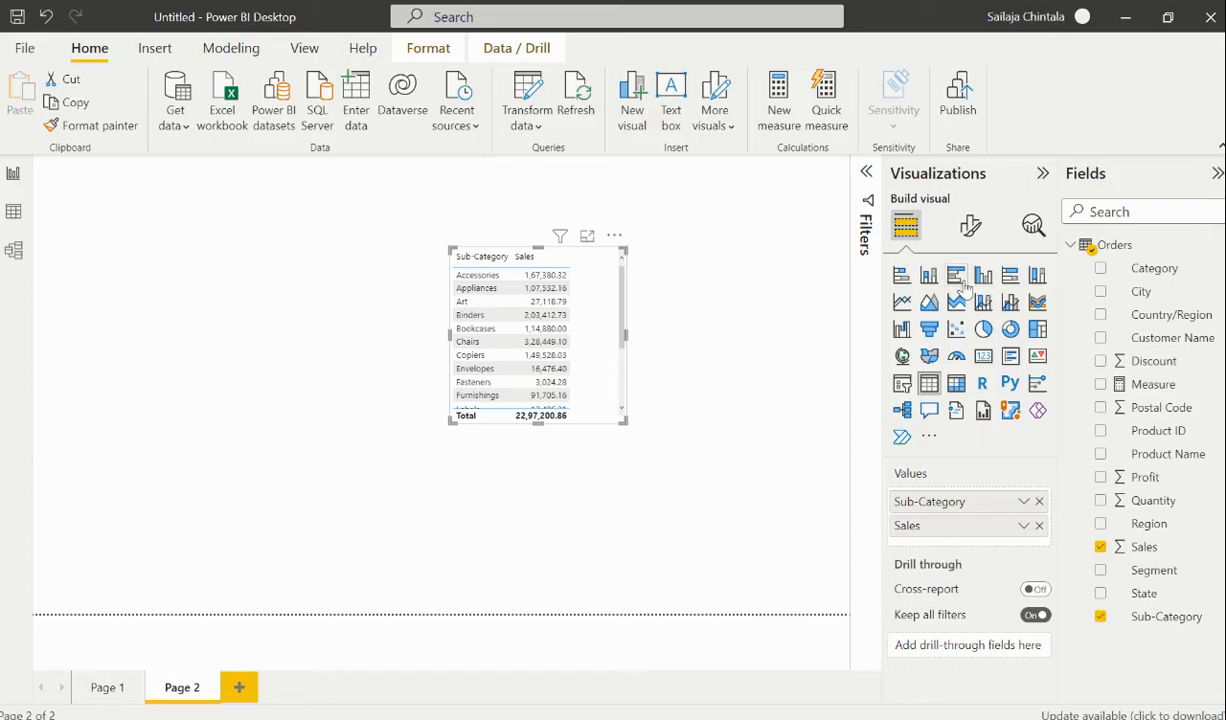
click(956, 276)
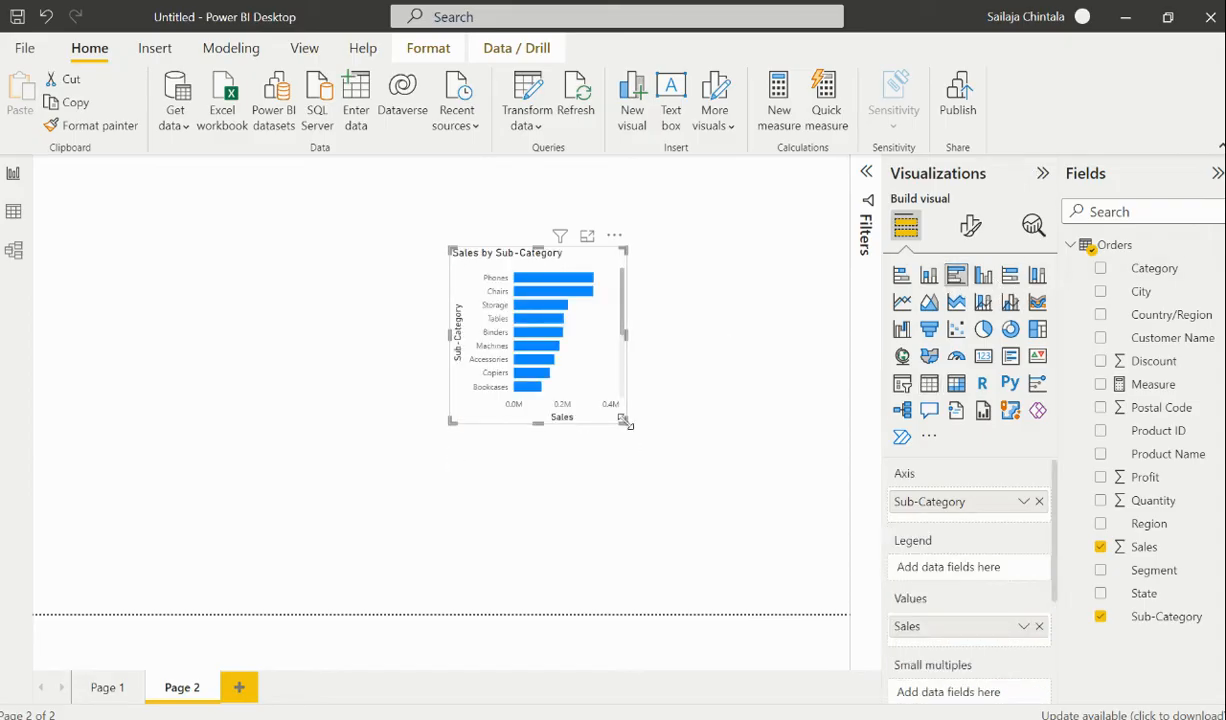
drag(628, 420, 796, 576)
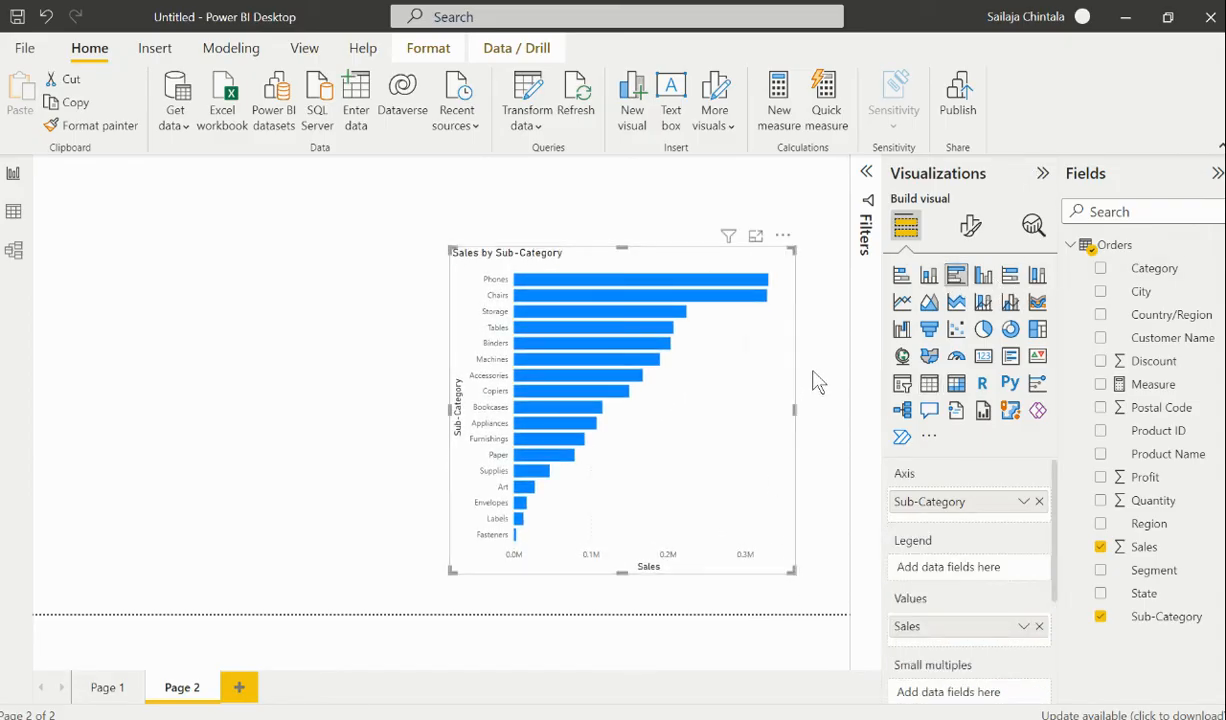
Add a compact Category slicer and verify filtering with Furniture before clearing the selection
click(900, 384)
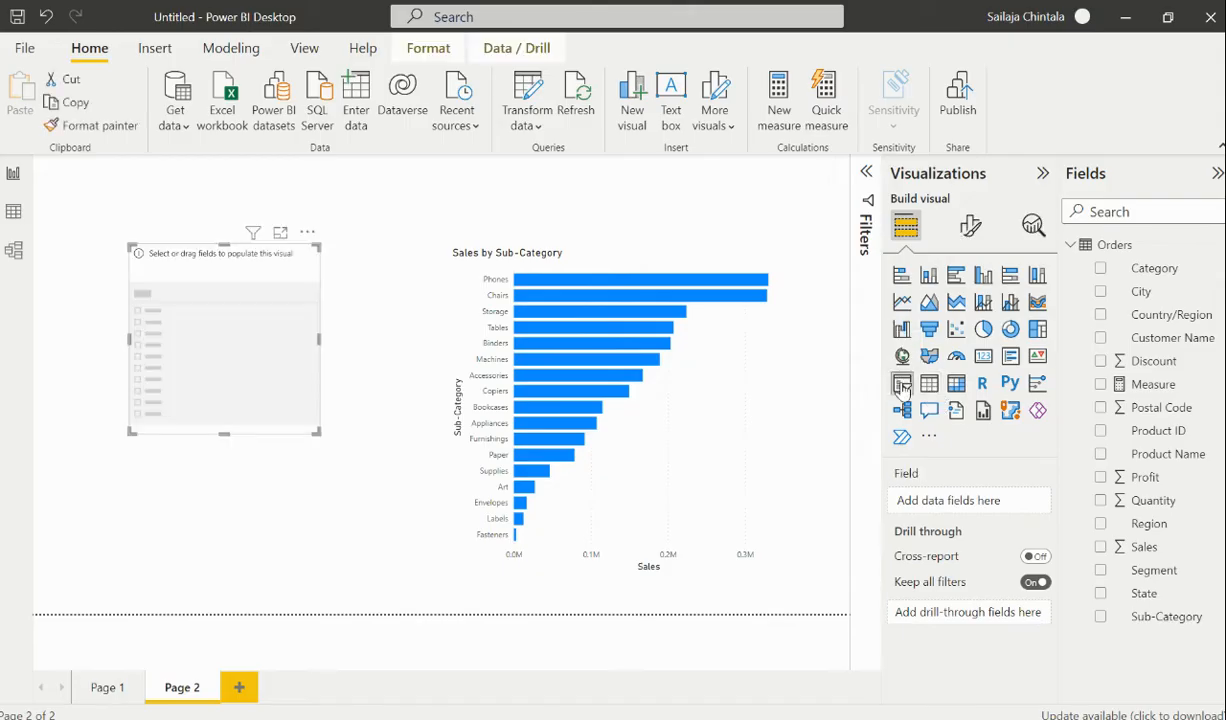
mouse_move(1108, 284)
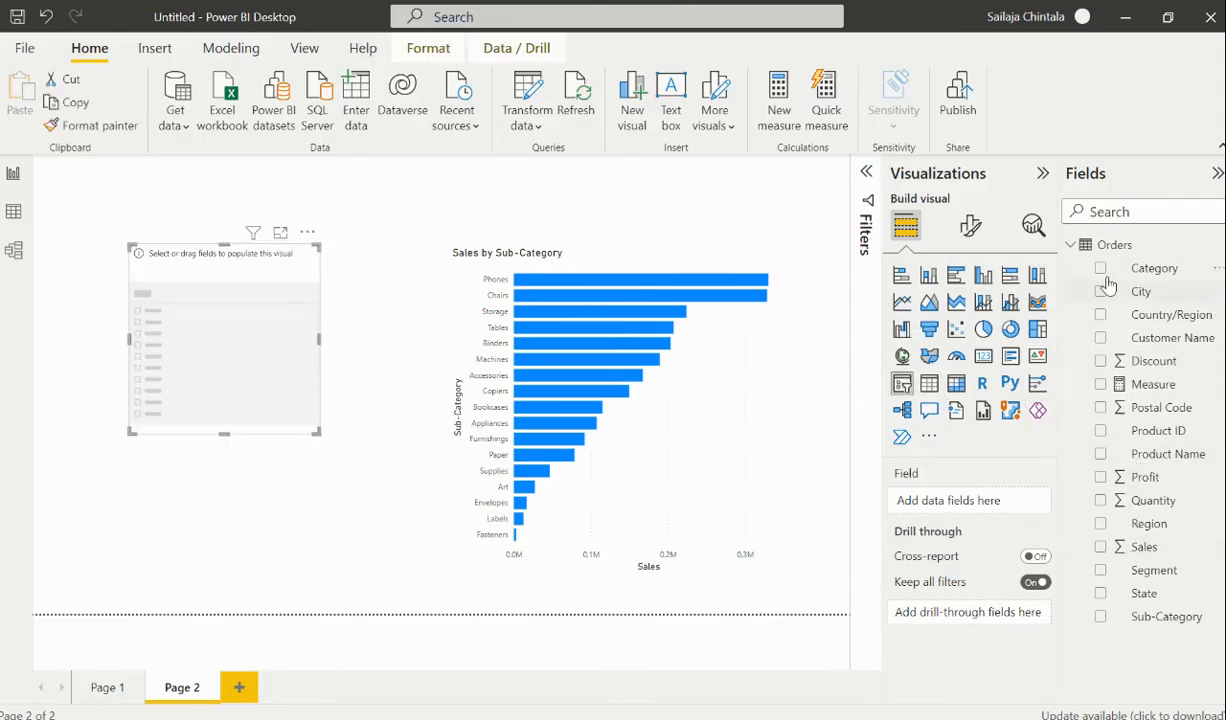
click(1100, 268)
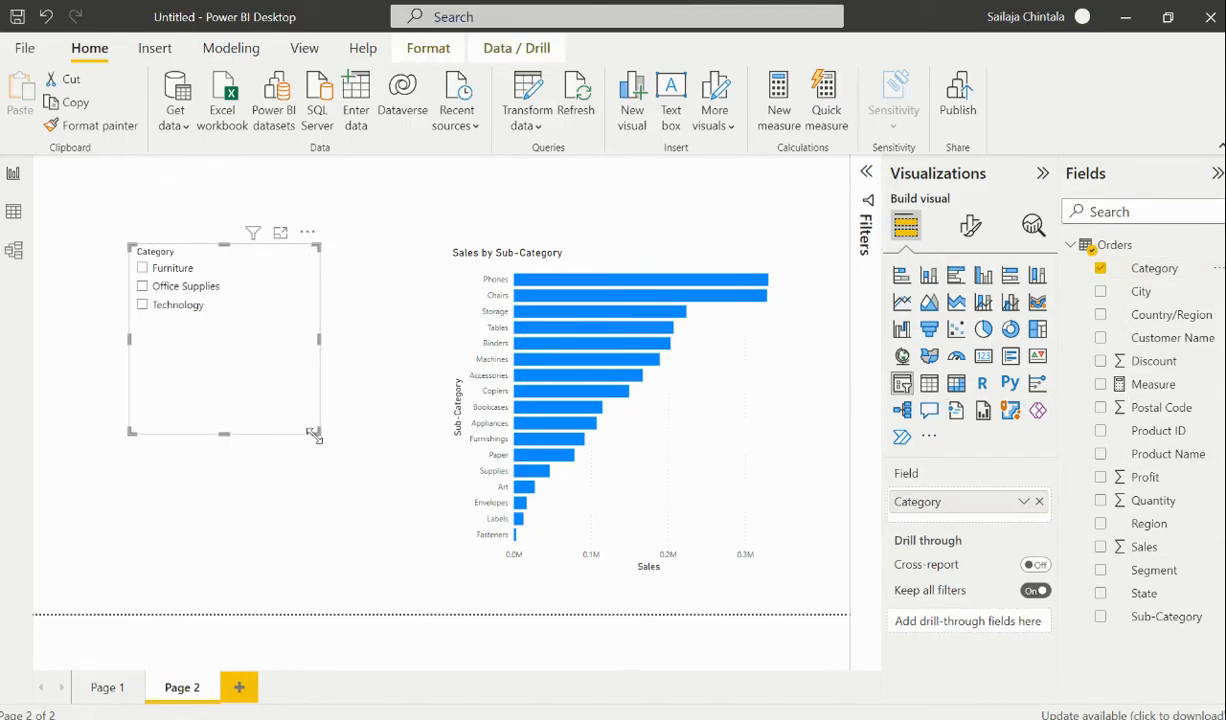
drag(312, 432, 294, 368)
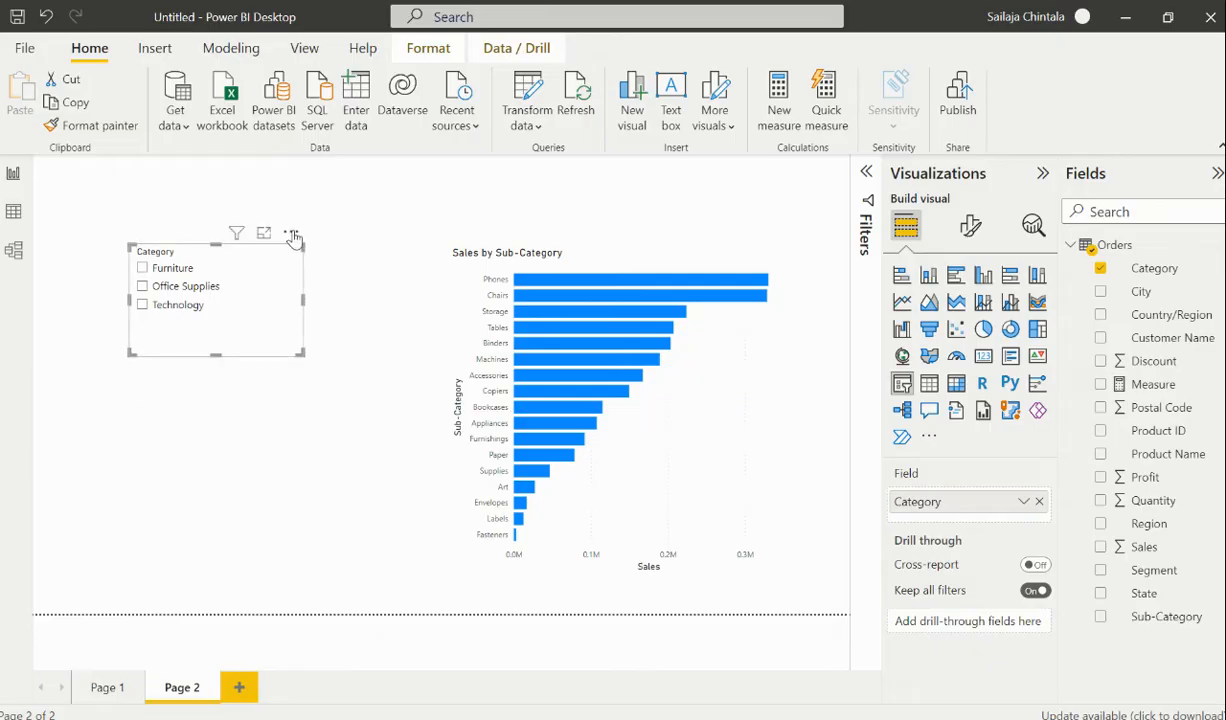
click(144, 268)
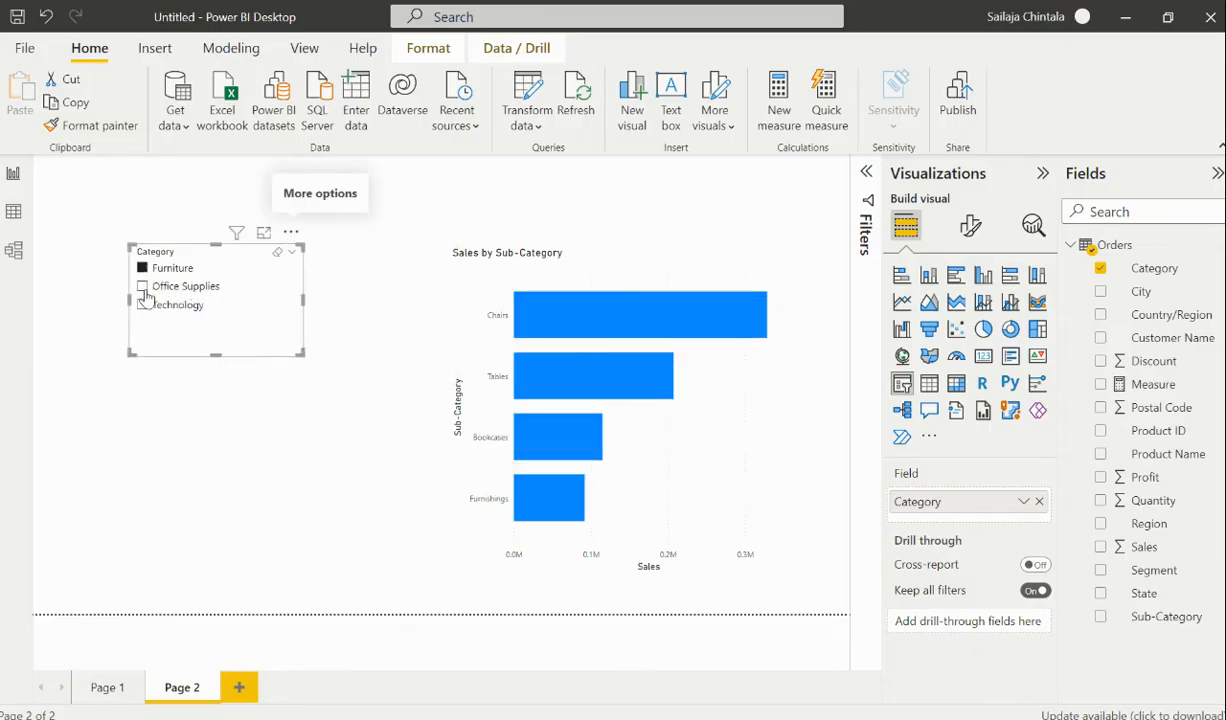
click(142, 304)
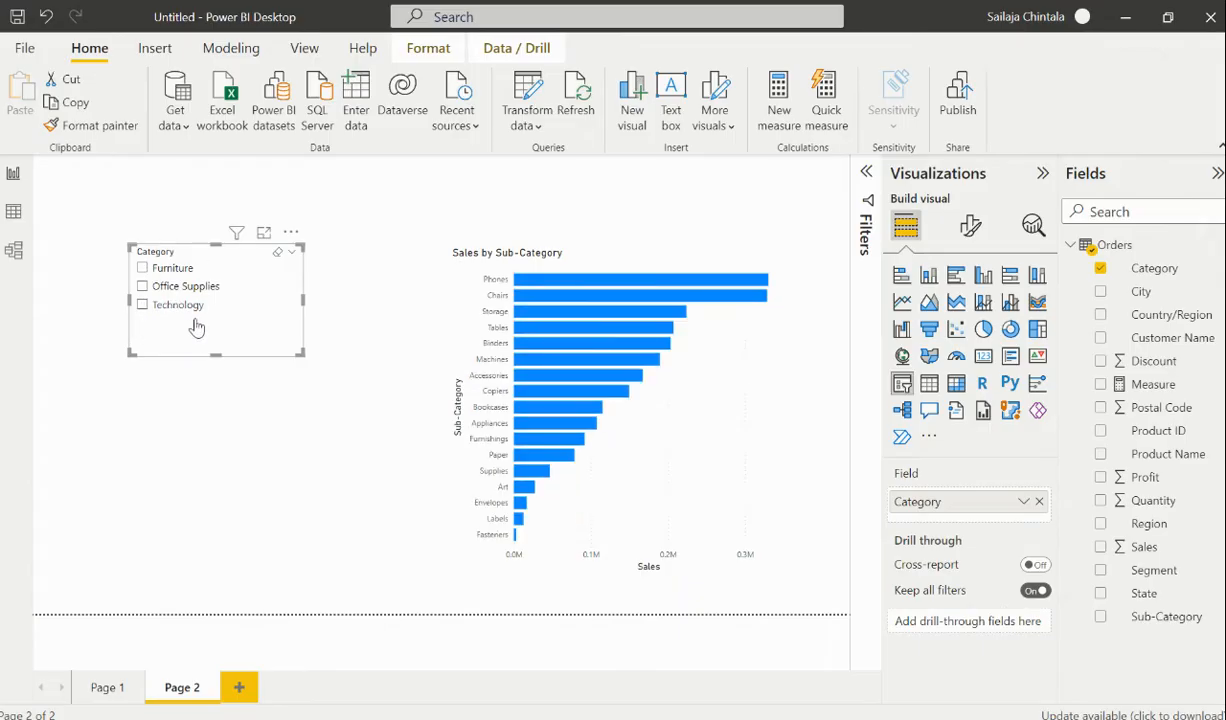
mouse_move(622, 284)
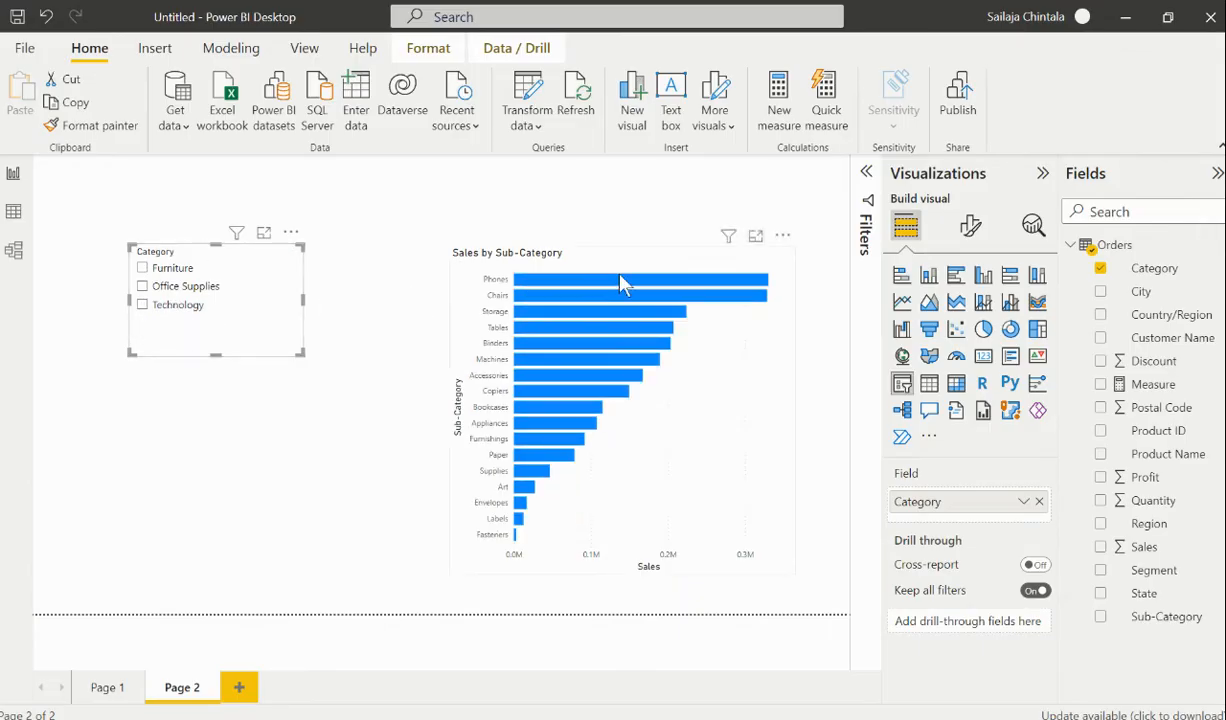
mouse_move(378, 350)
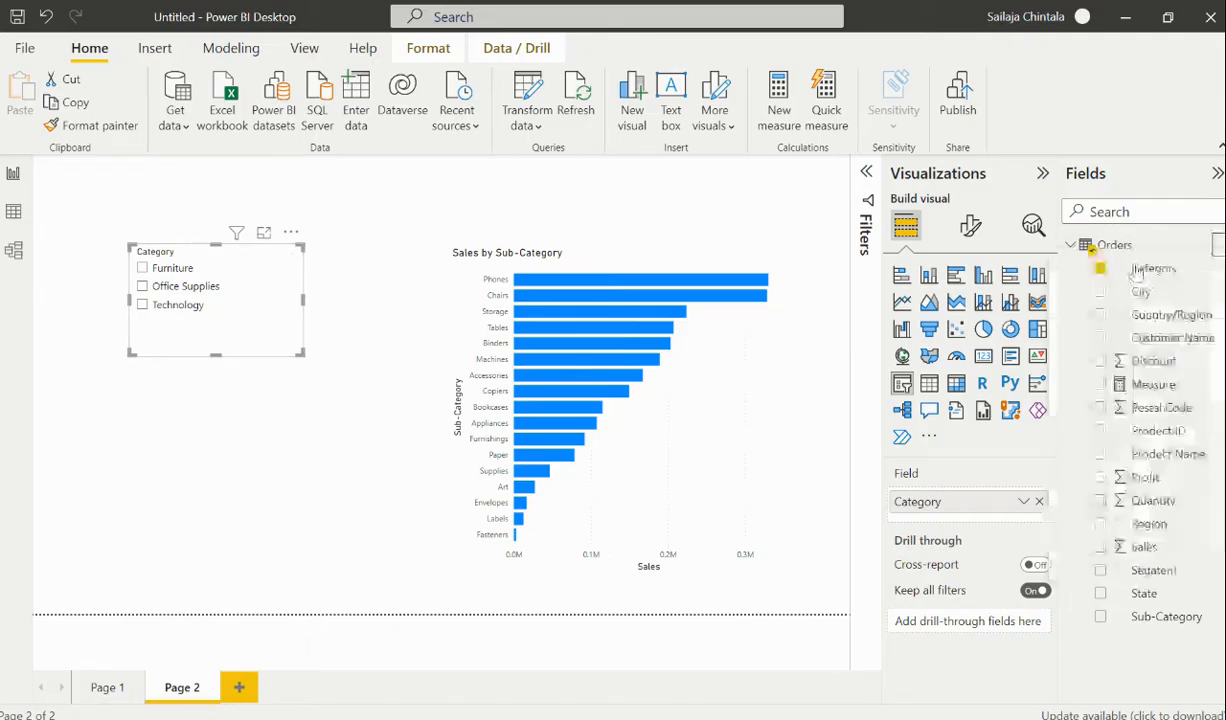
Create Measure 2 = INT(ISFILTERED(Orders[Category])) and commit it
click(776, 96)
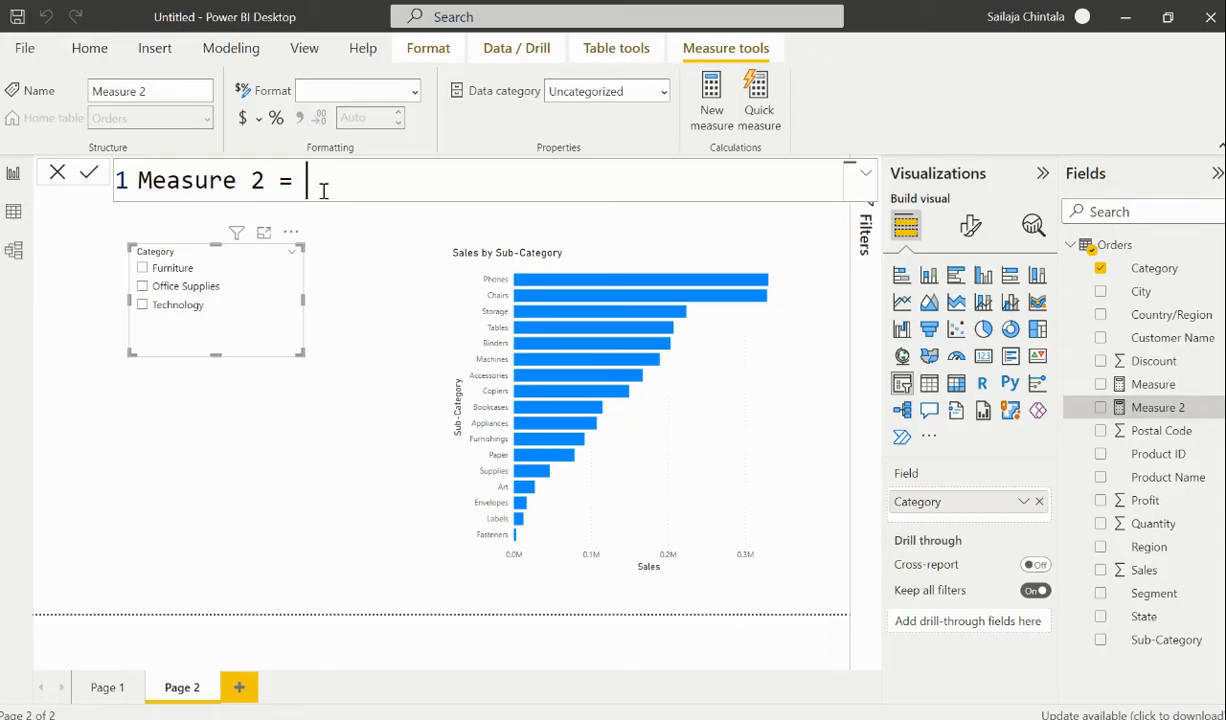
text(isfter)
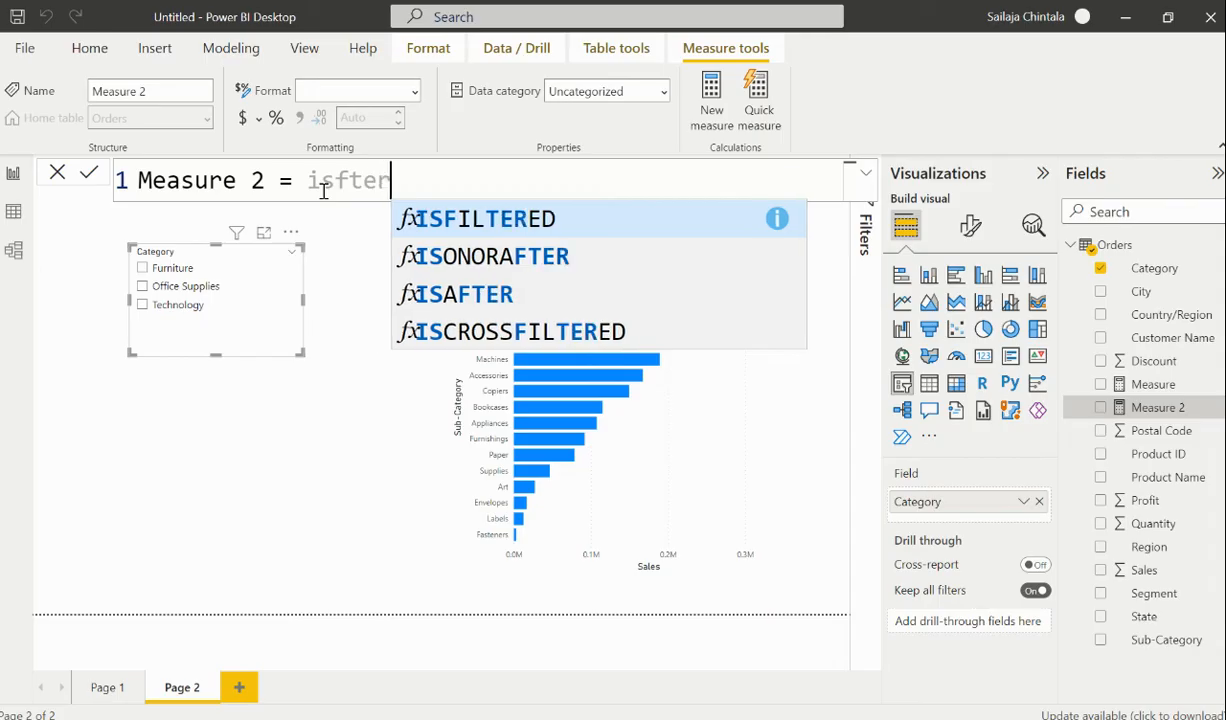
click(486, 218)
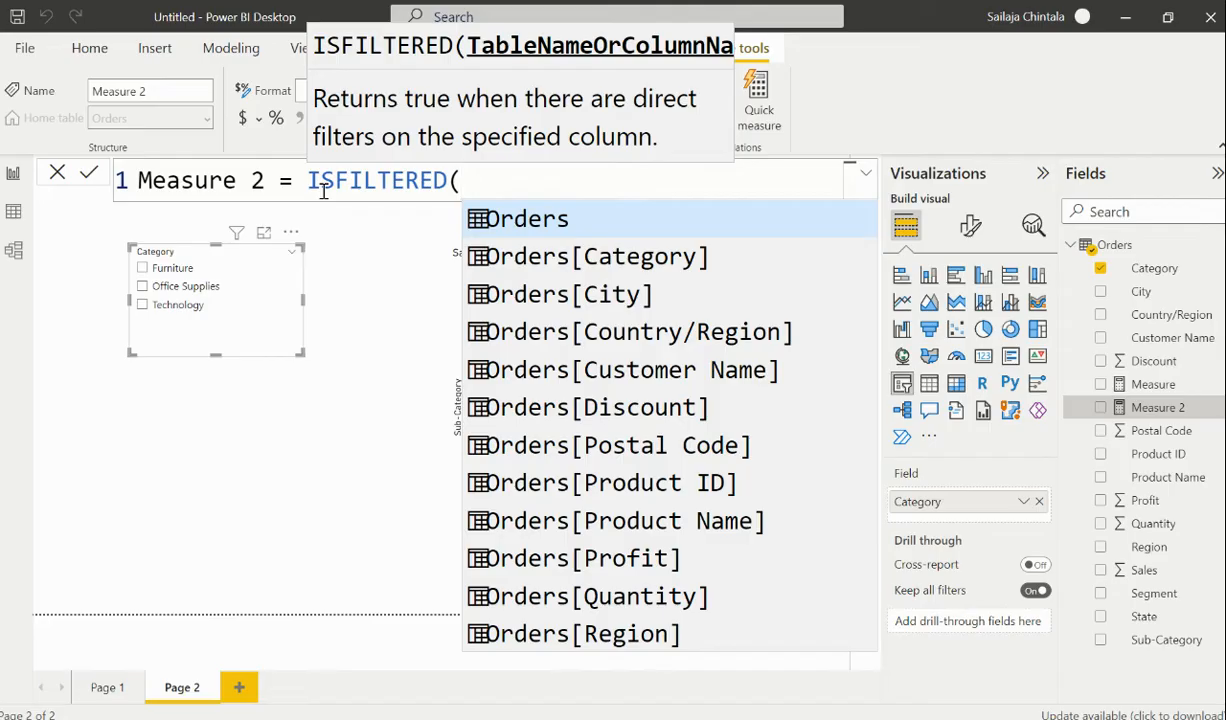
text(cate)
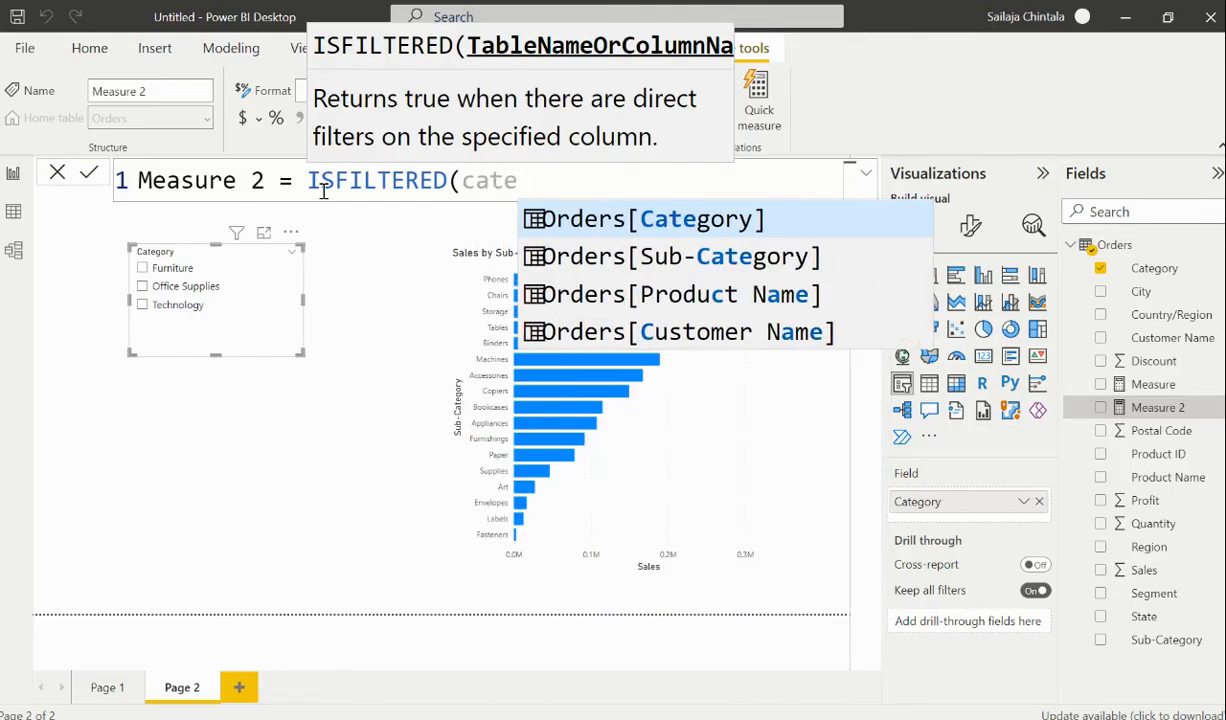
click(642, 218)
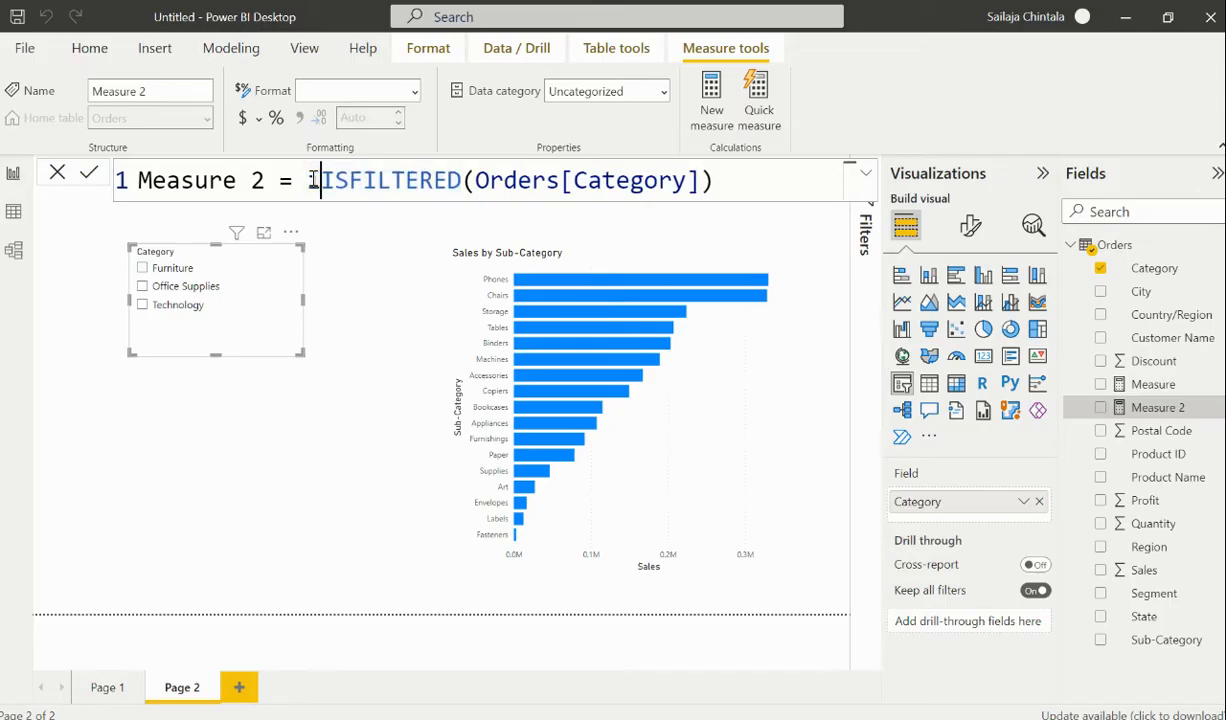
text(Int()
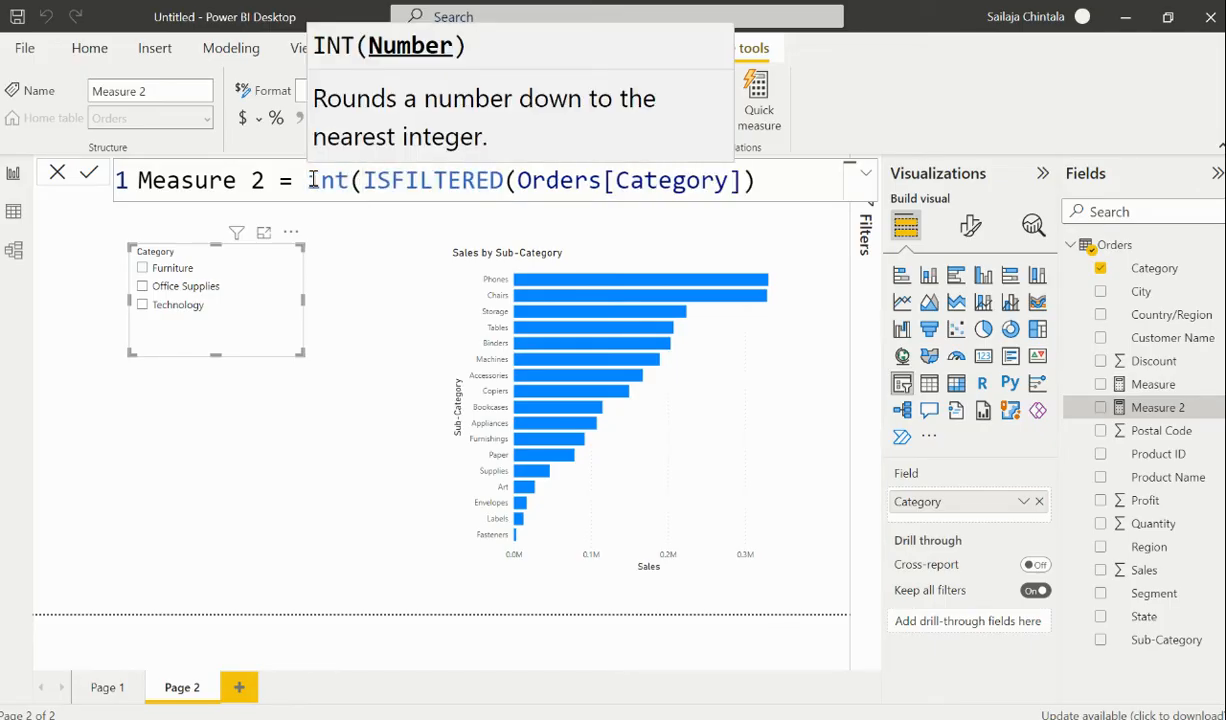
text())
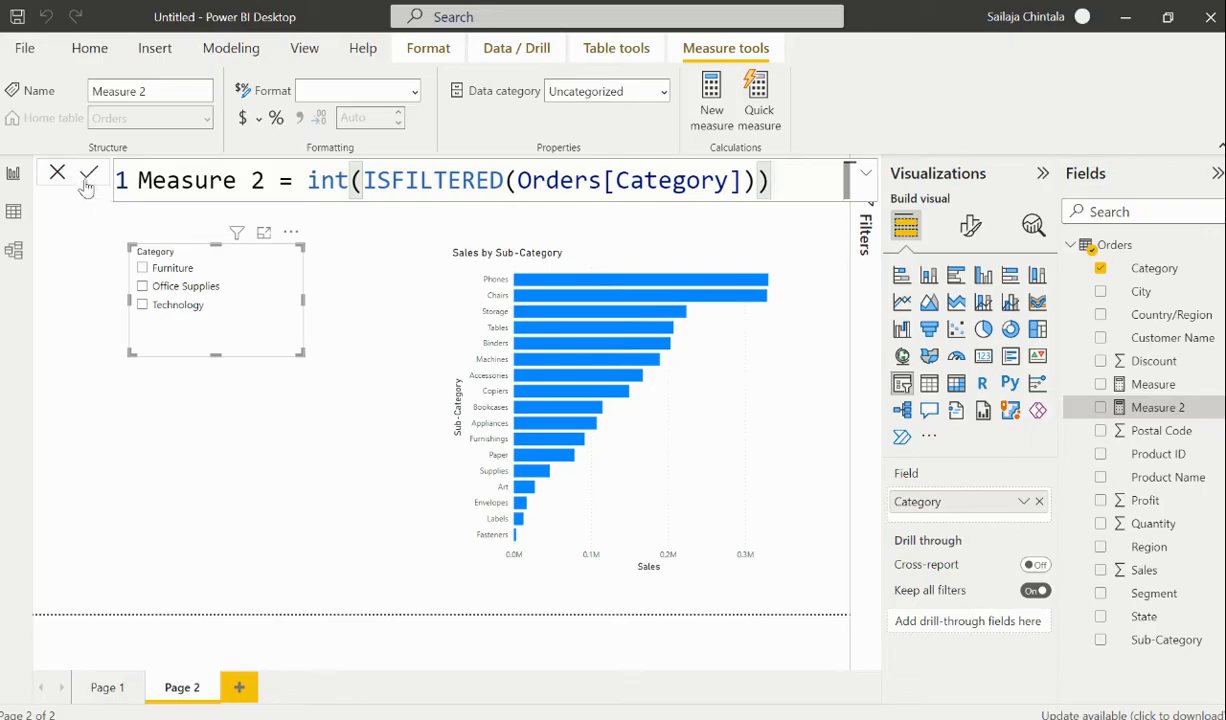
click(88, 172)
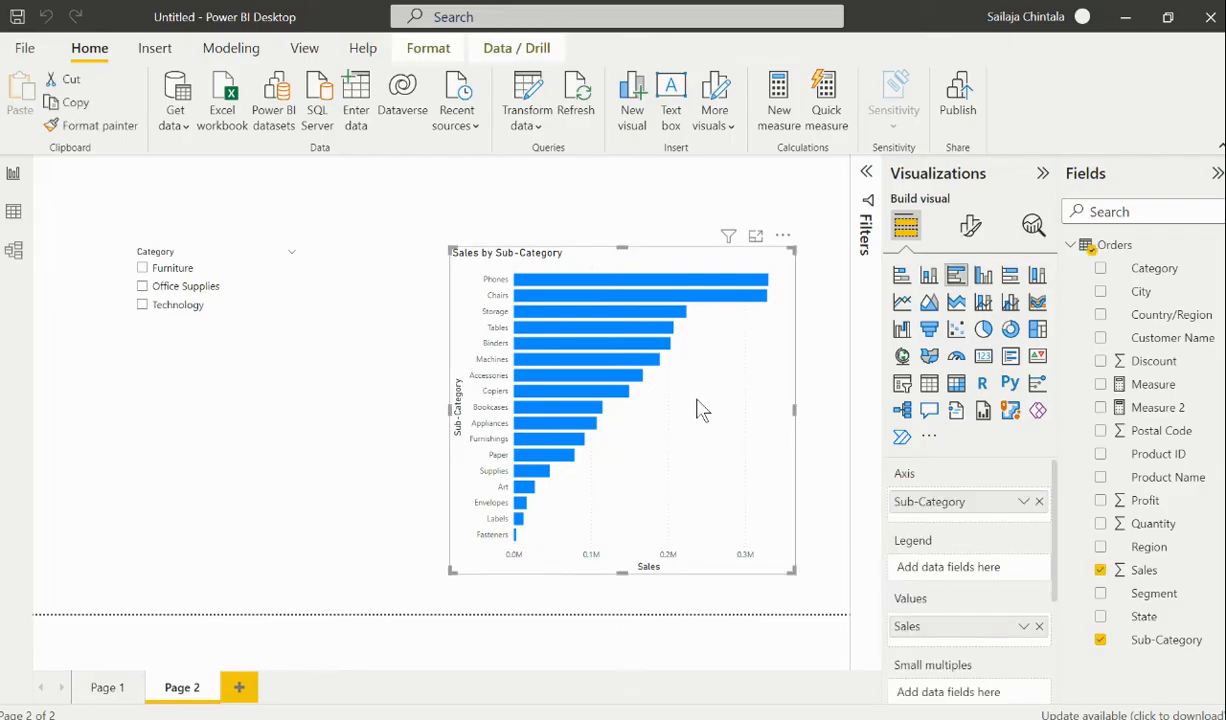
mouse_move(712, 308)
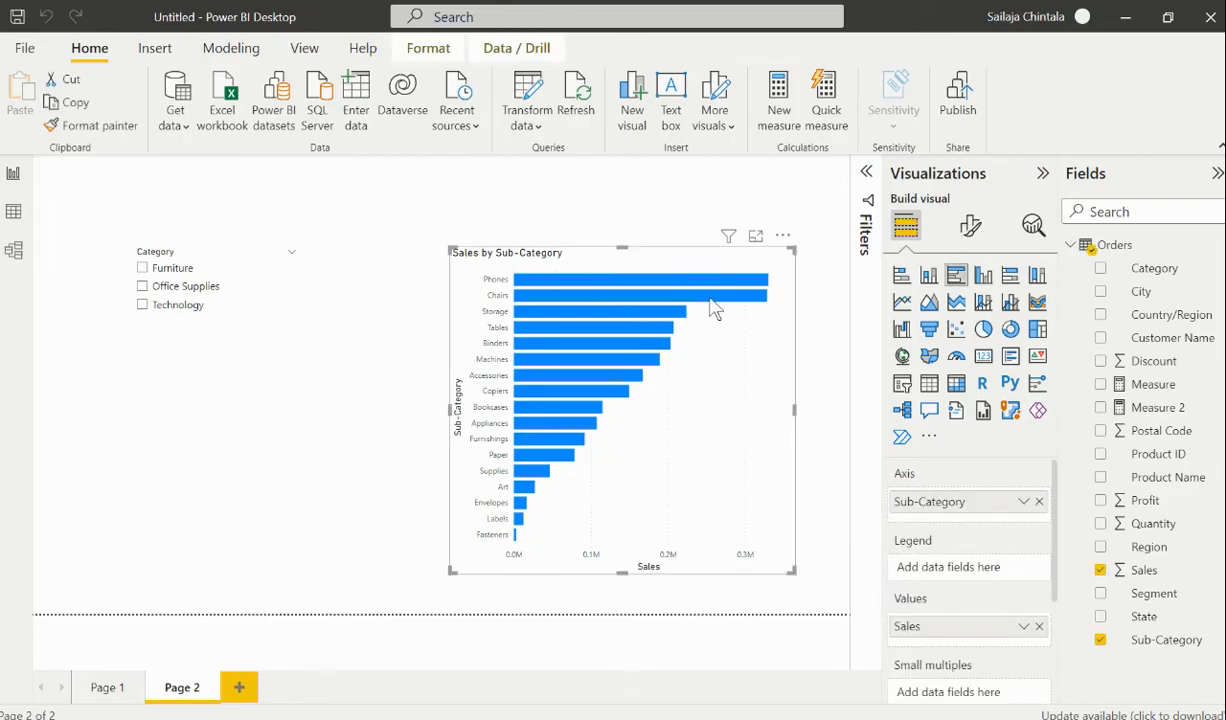
mouse_move(124, 248)
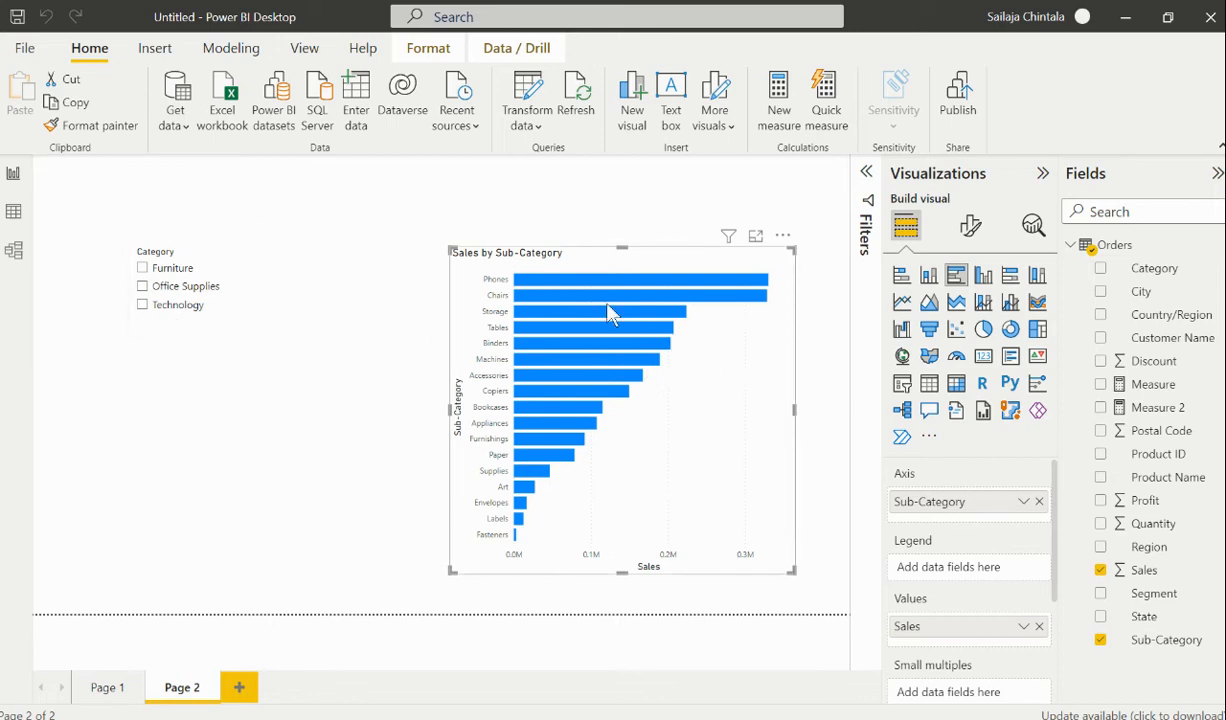
mouse_move(744, 448)
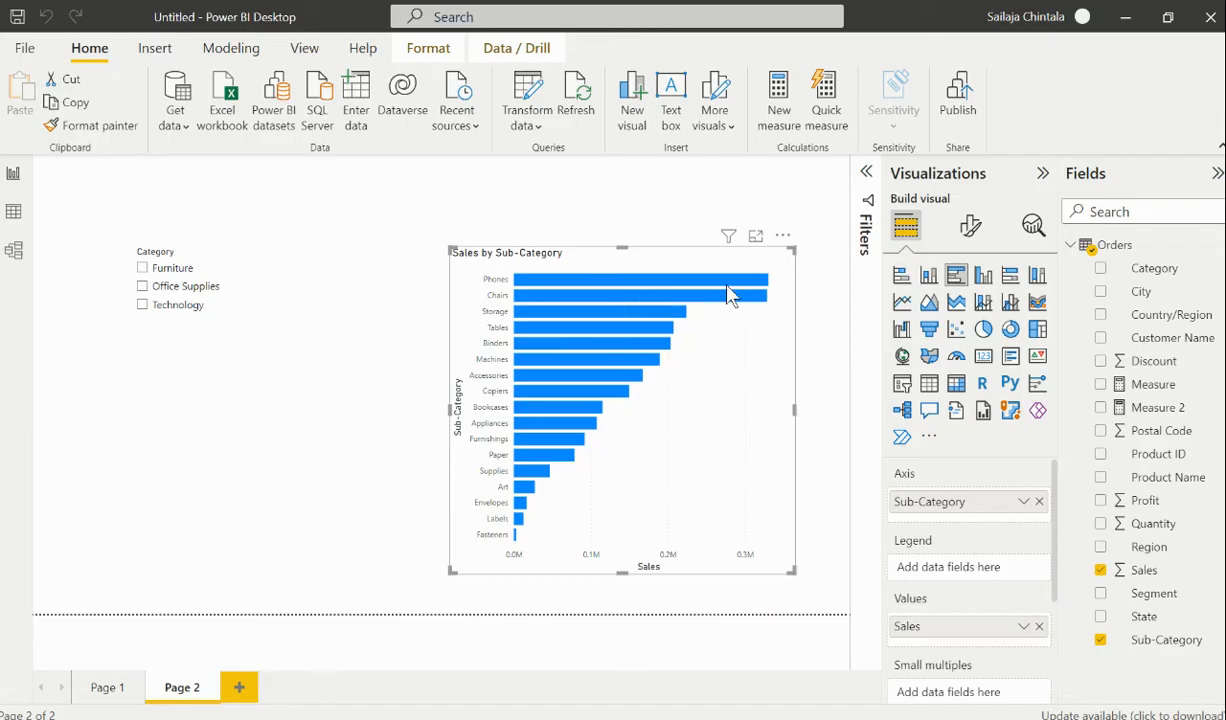
mouse_move(910, 172)
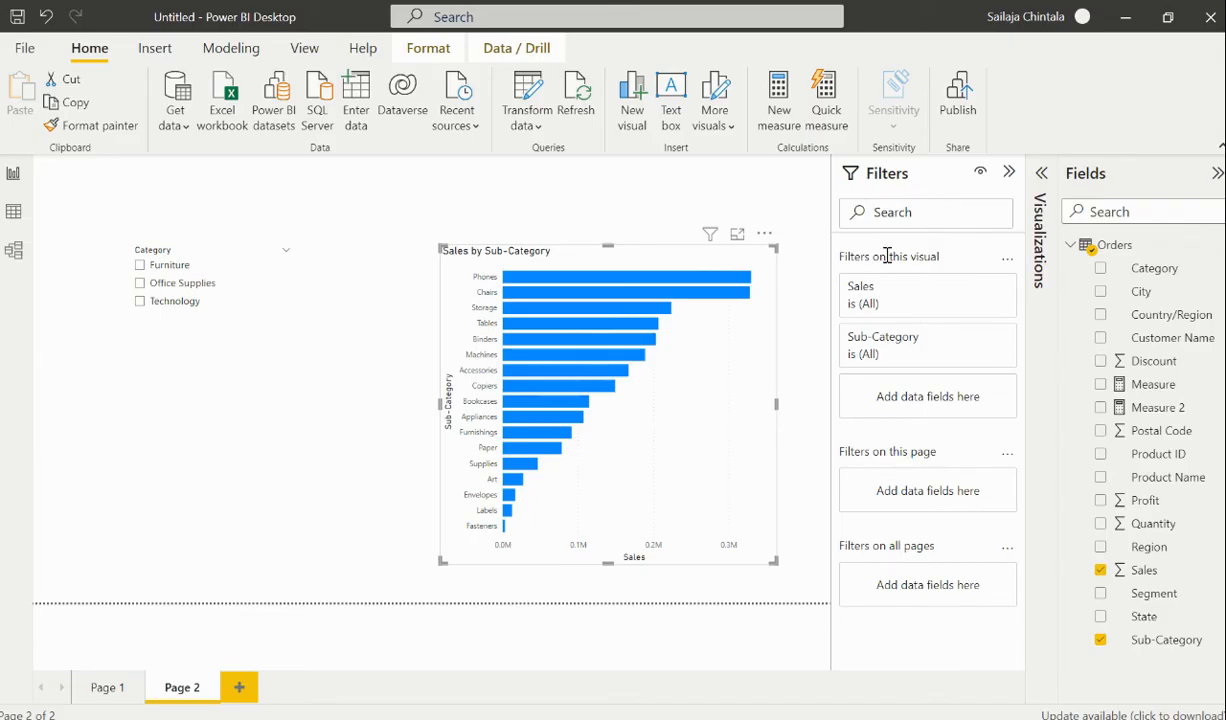
mouse_move(944, 352)
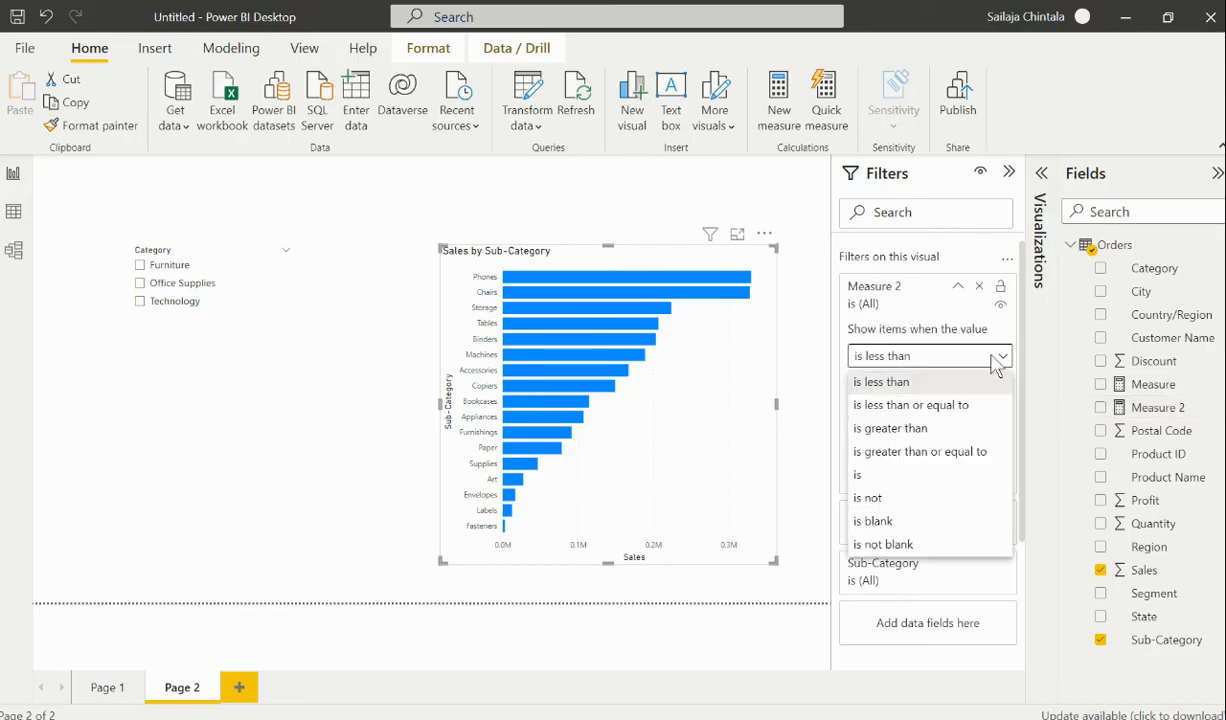
Set the visual filter on Measure 2 to 'is 1' and apply it
click(862, 474)
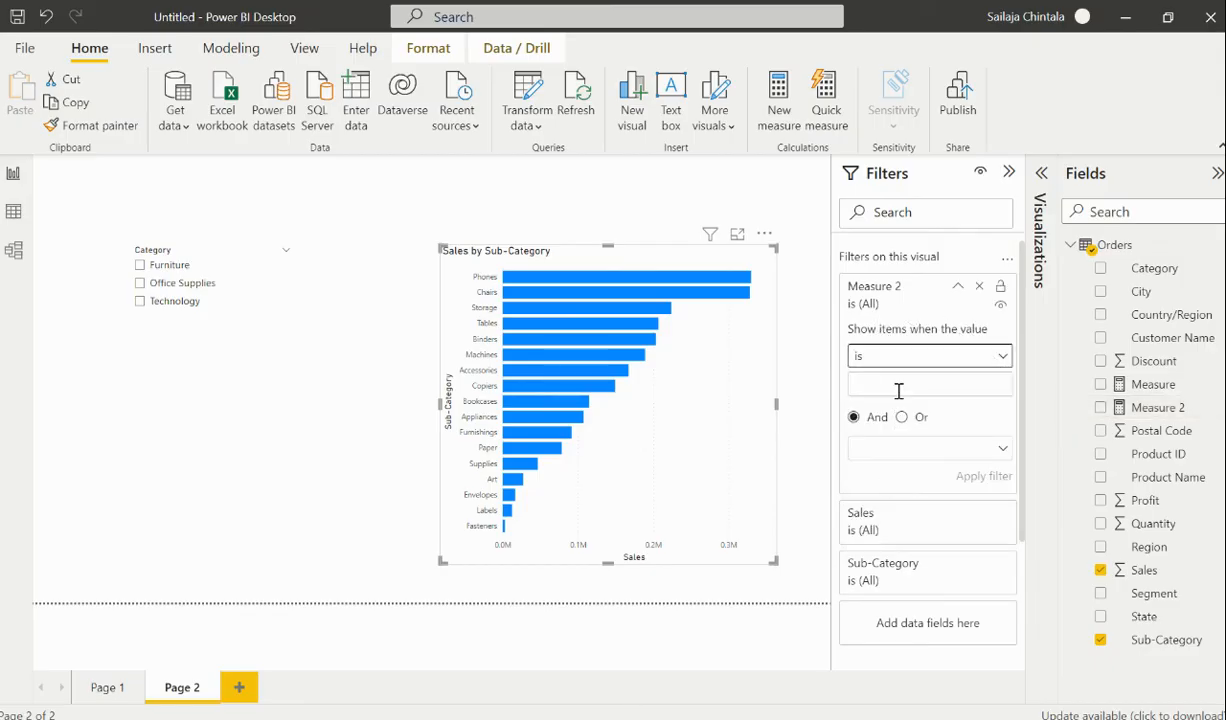
text(1)
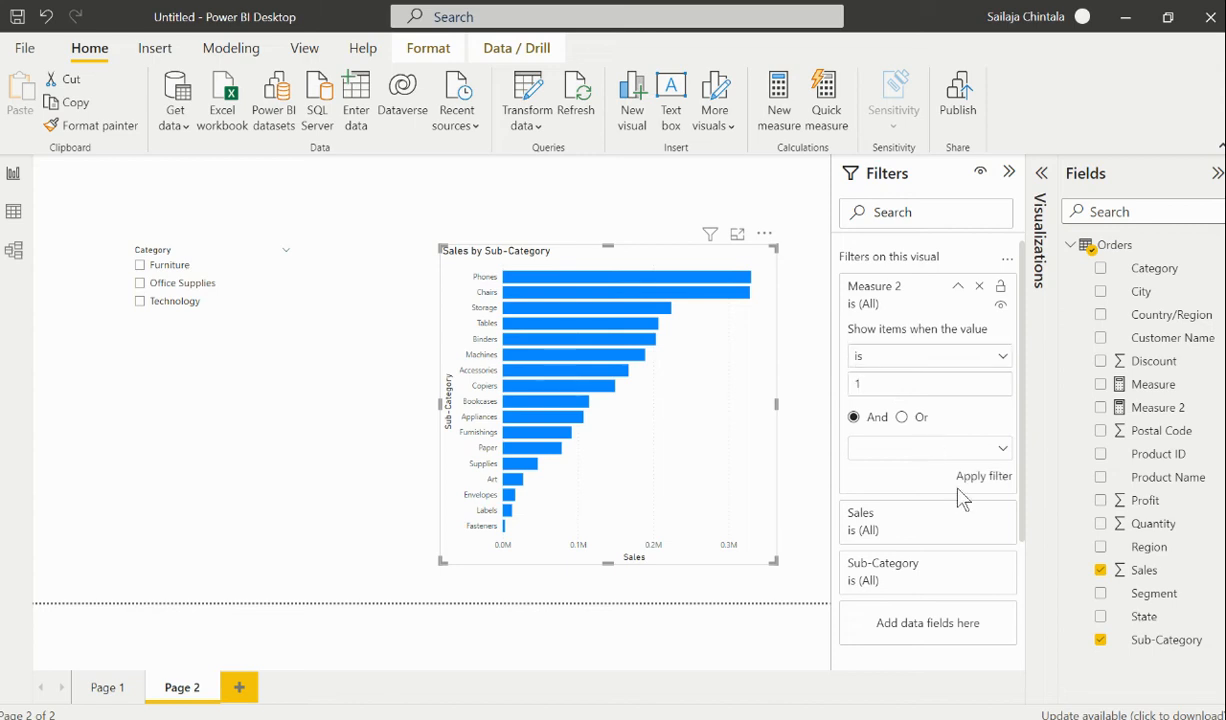
click(984, 476)
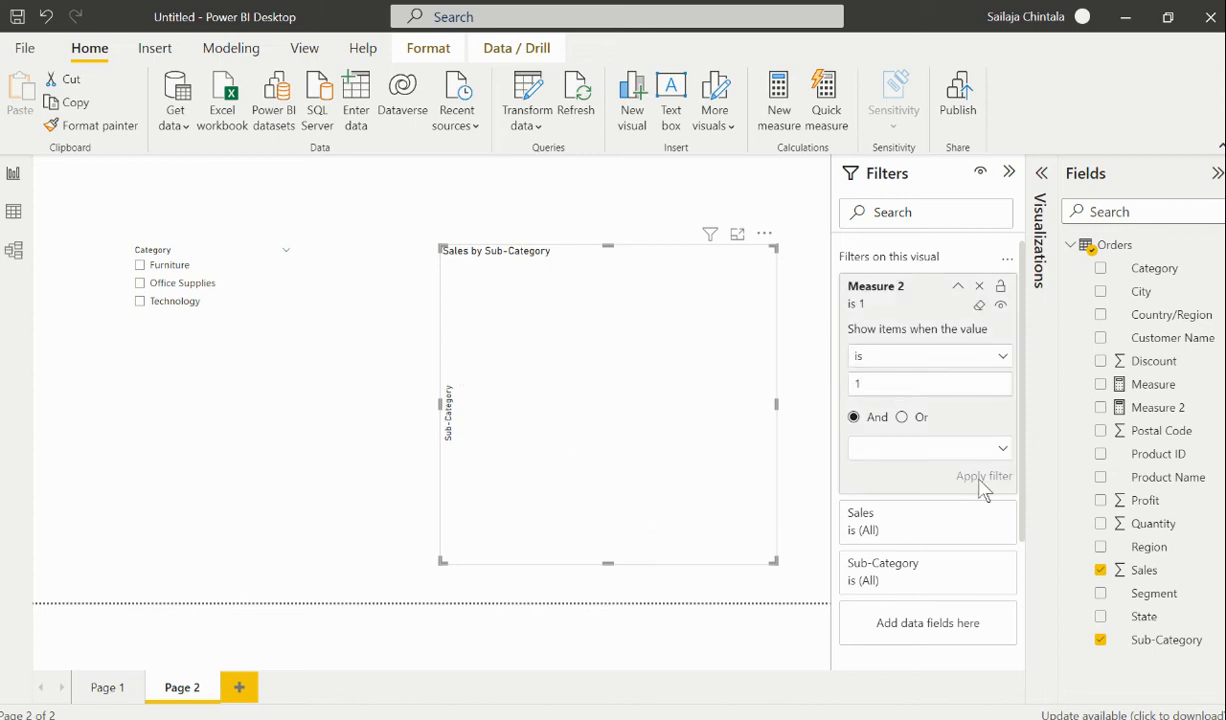
mouse_move(912, 360)
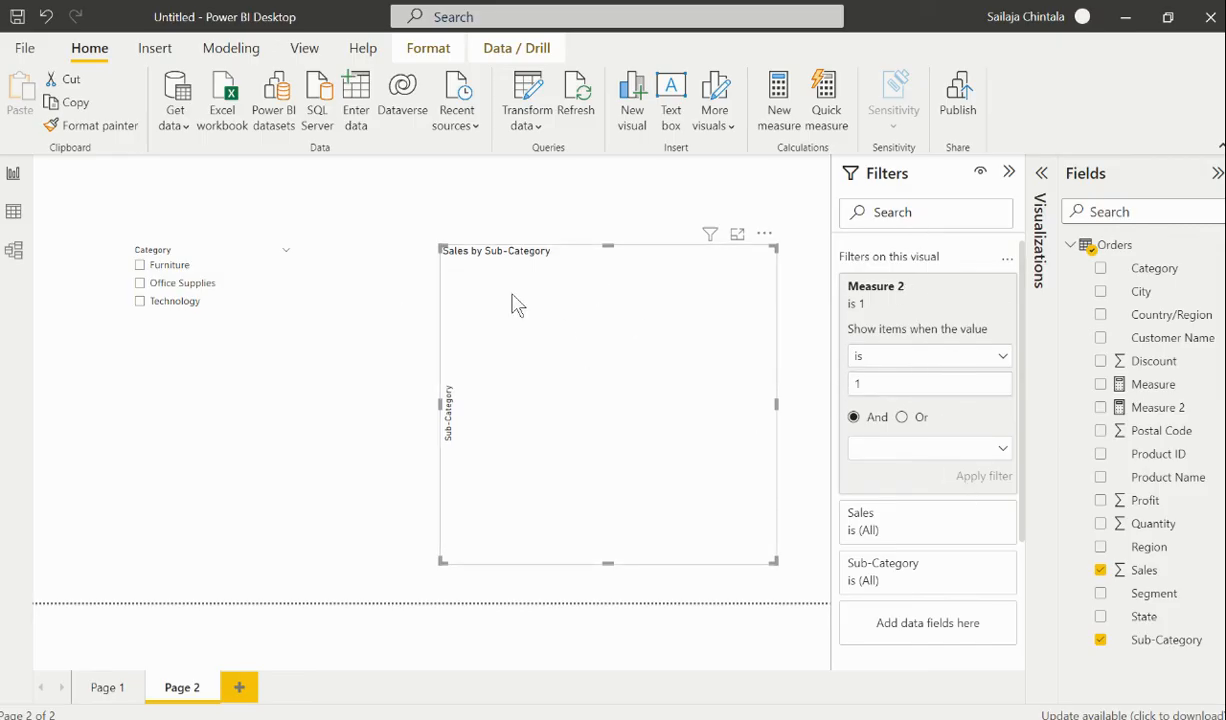
mouse_move(694, 526)
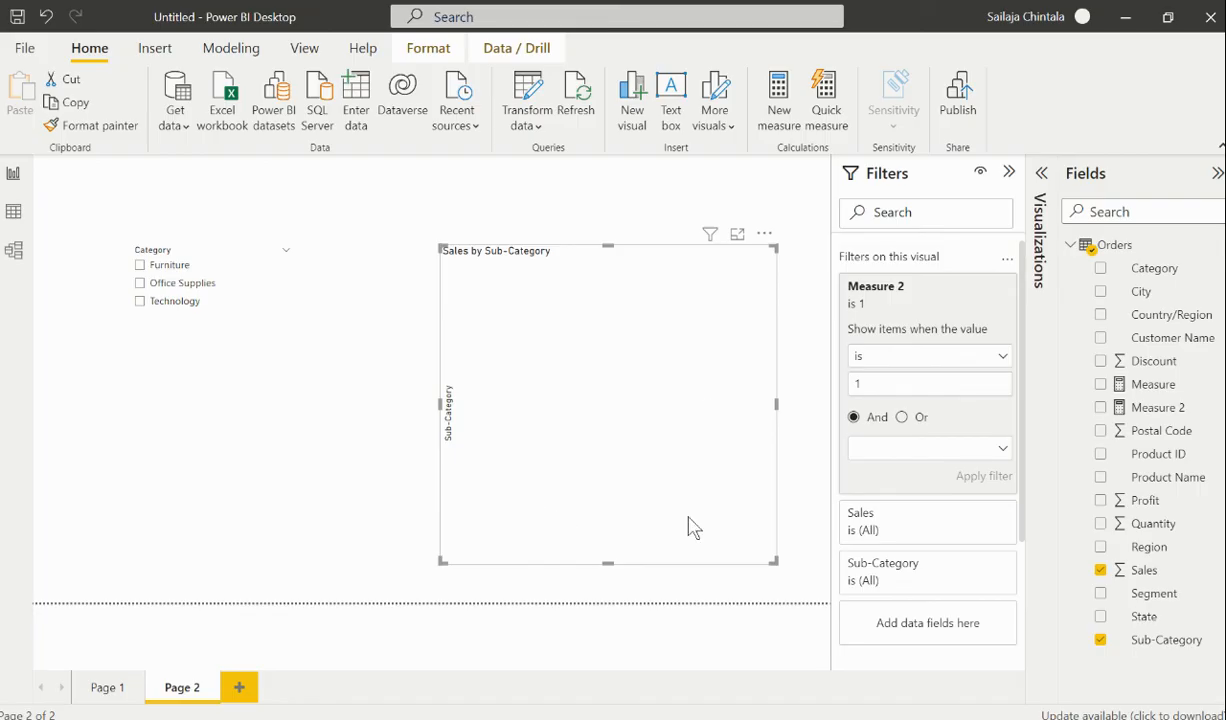
mouse_move(632, 520)
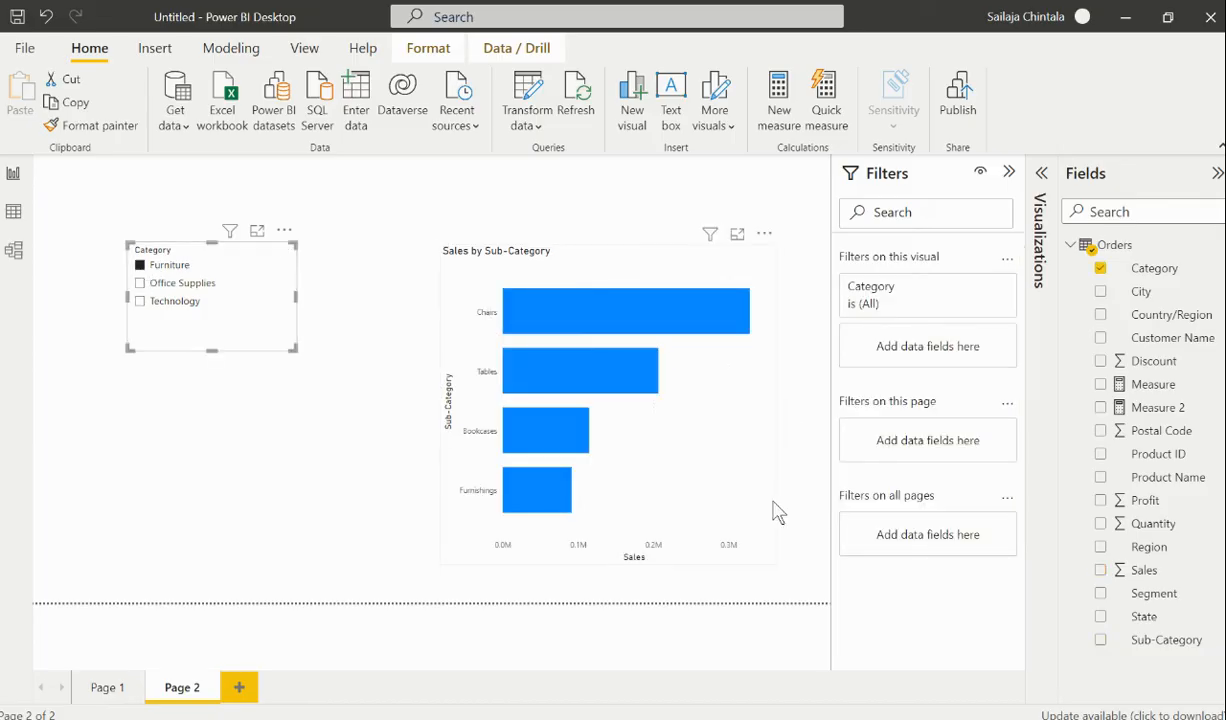
mouse_move(184, 270)
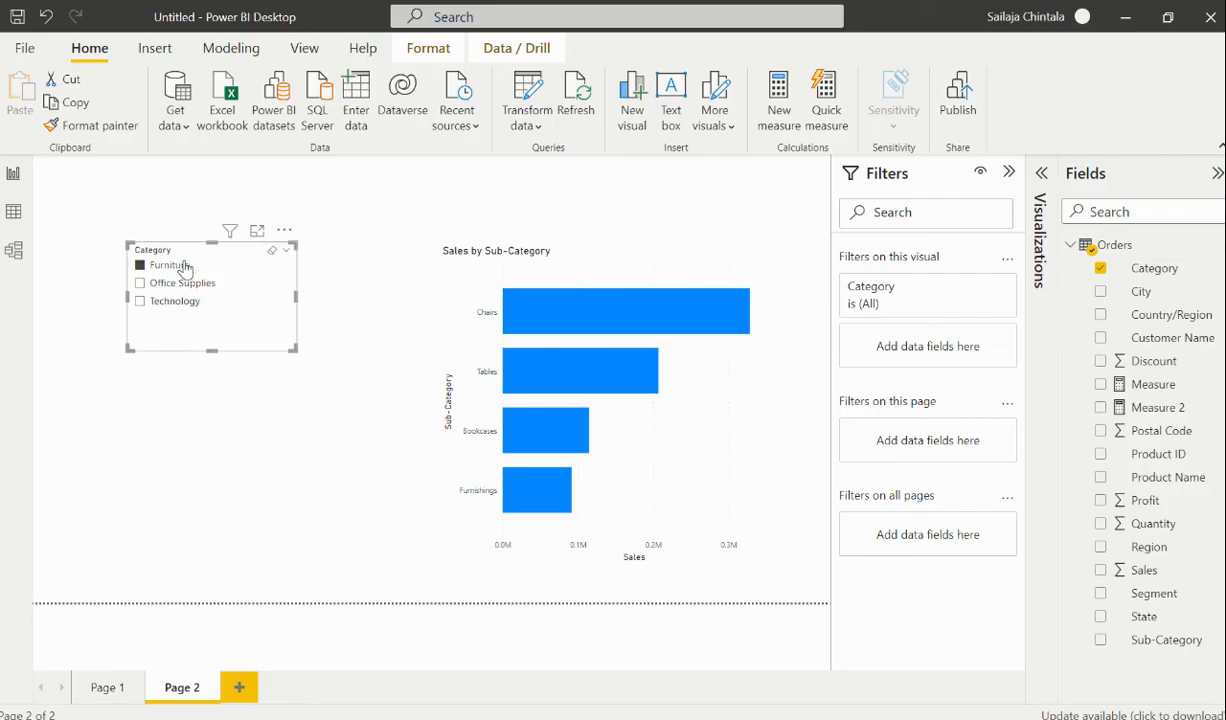
Select Furniture in the slicer so the chart shows its four sub-categories
click(140, 264)
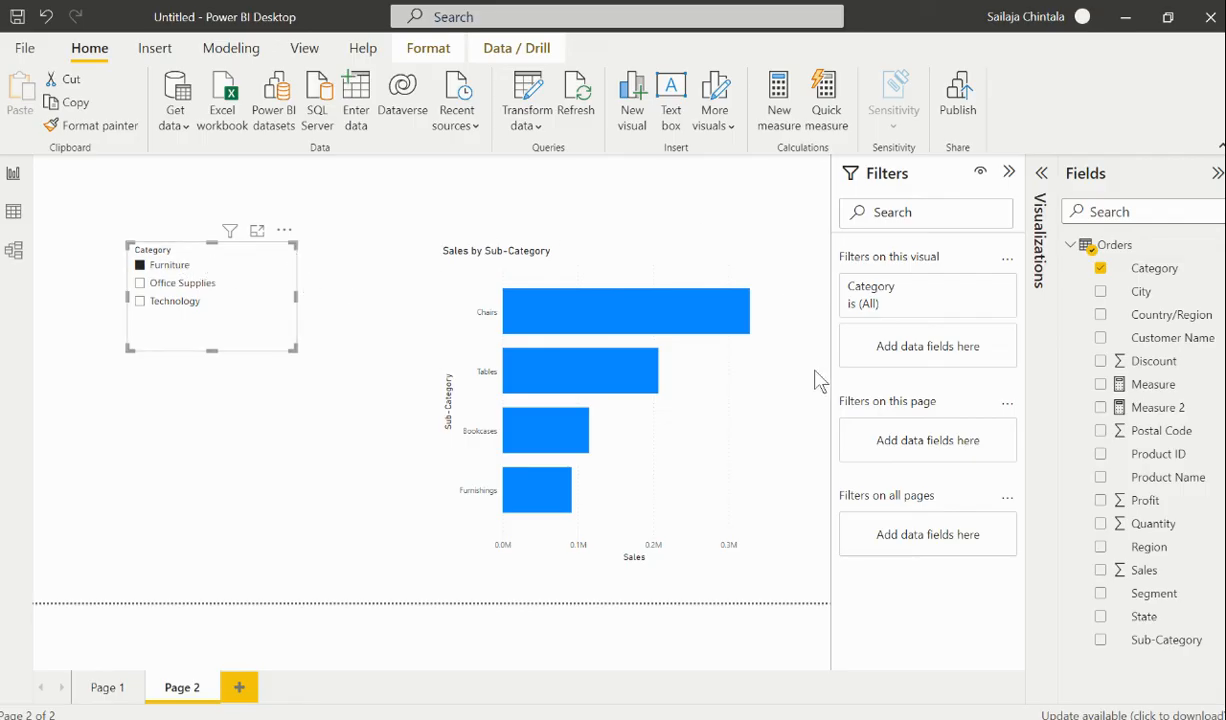